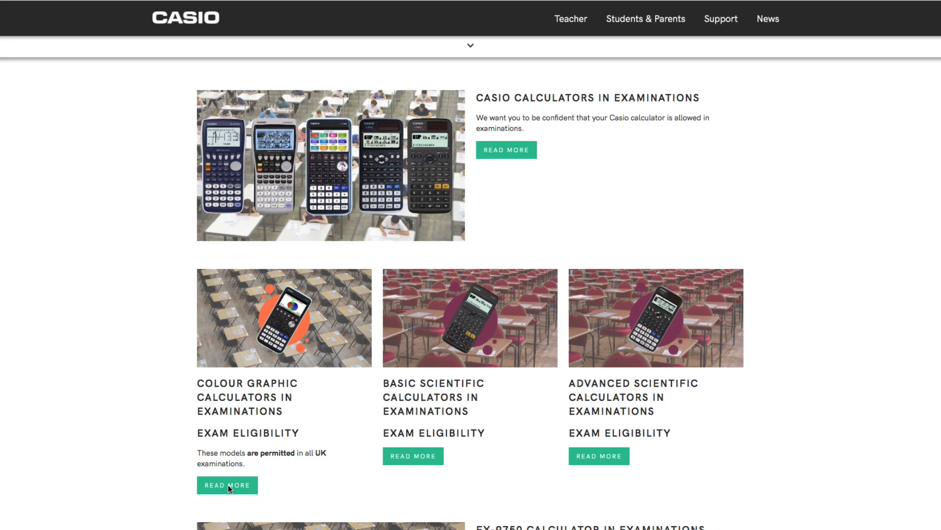
- View the Colour Graphic calculators eligibility table by country and exam board
click(228, 484)
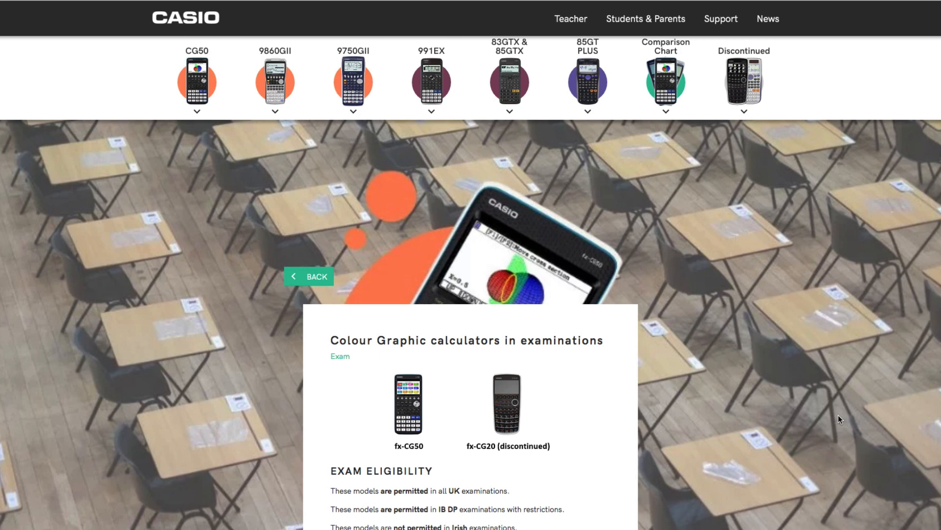
scroll(down, 3)
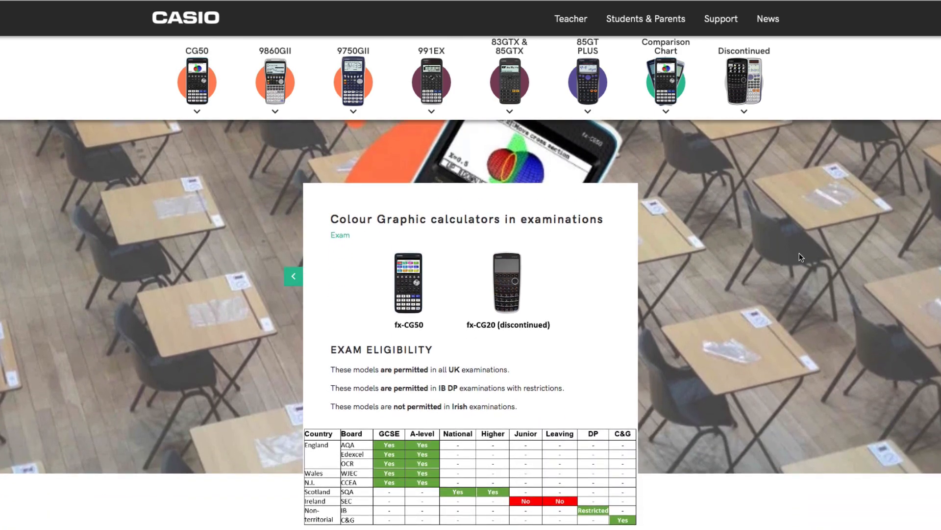
scroll(down, 3)
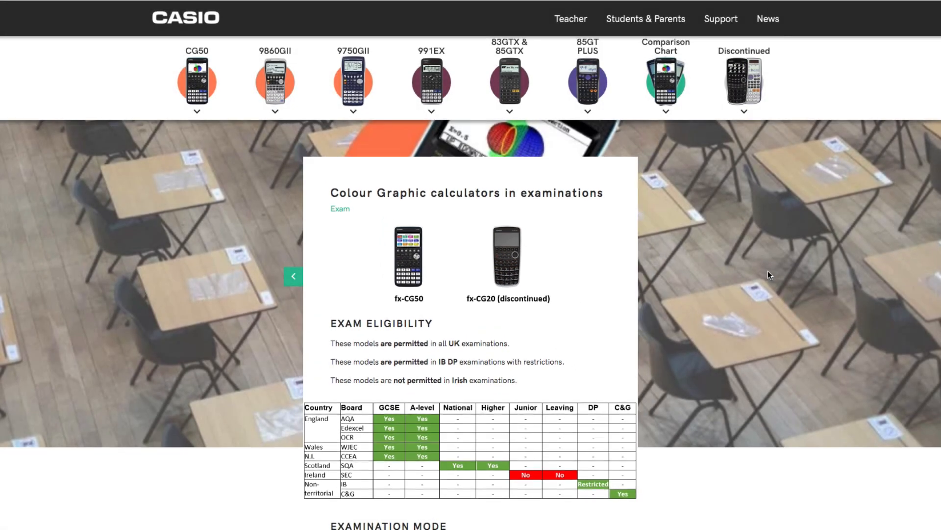
scroll(down, 3)
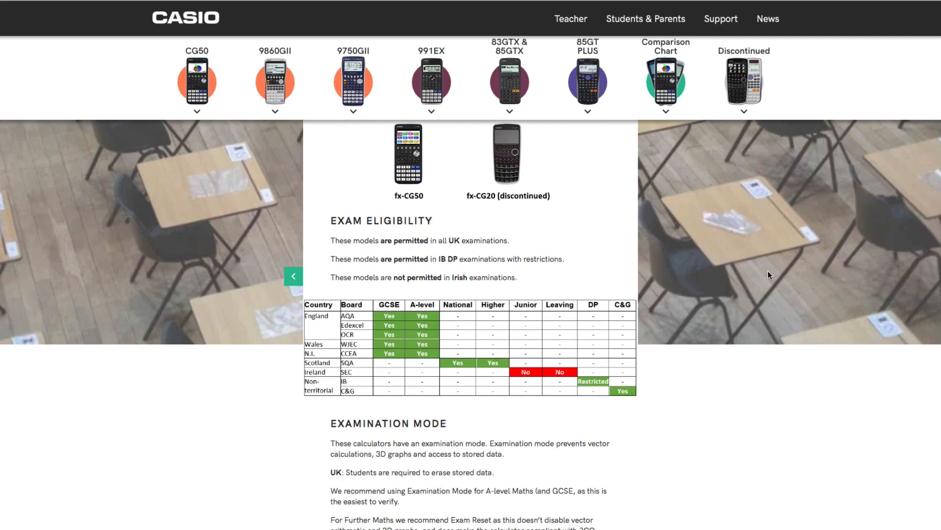
scroll(down, 3)
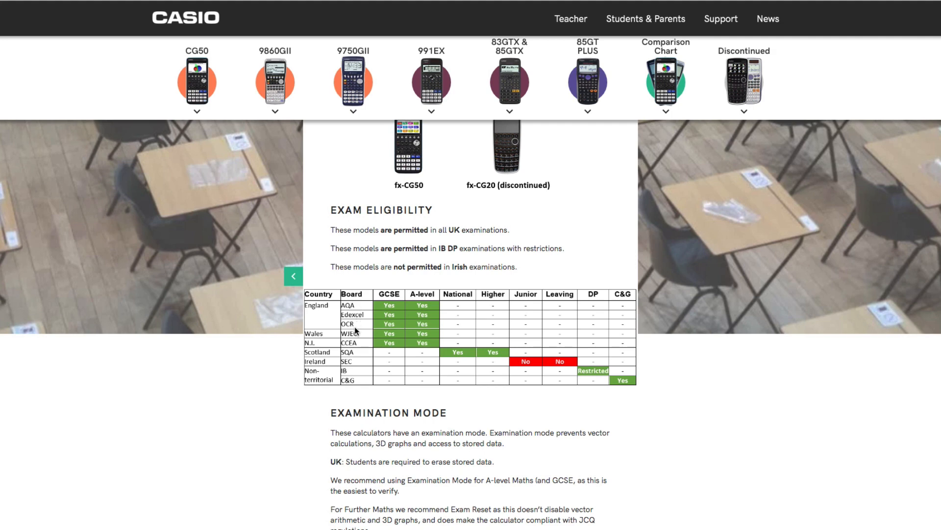
mouse_move(403, 428)
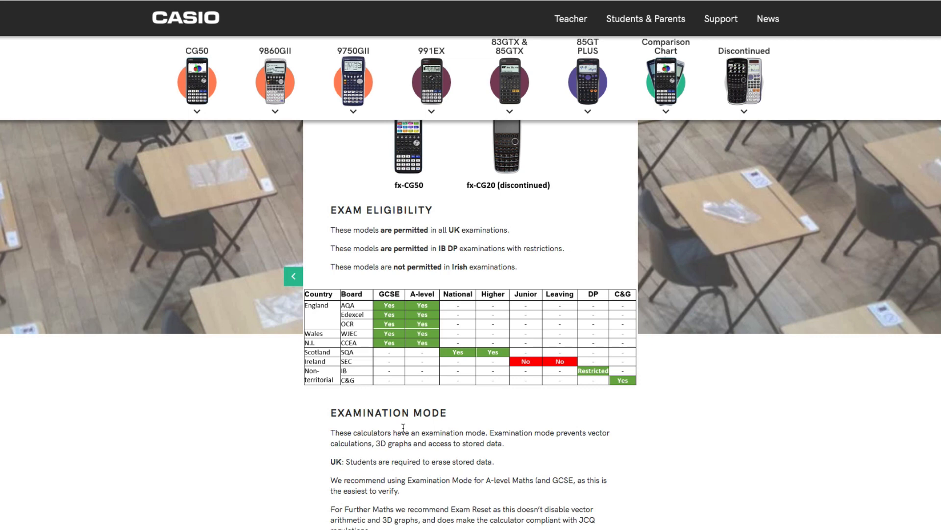
mouse_move(351, 326)
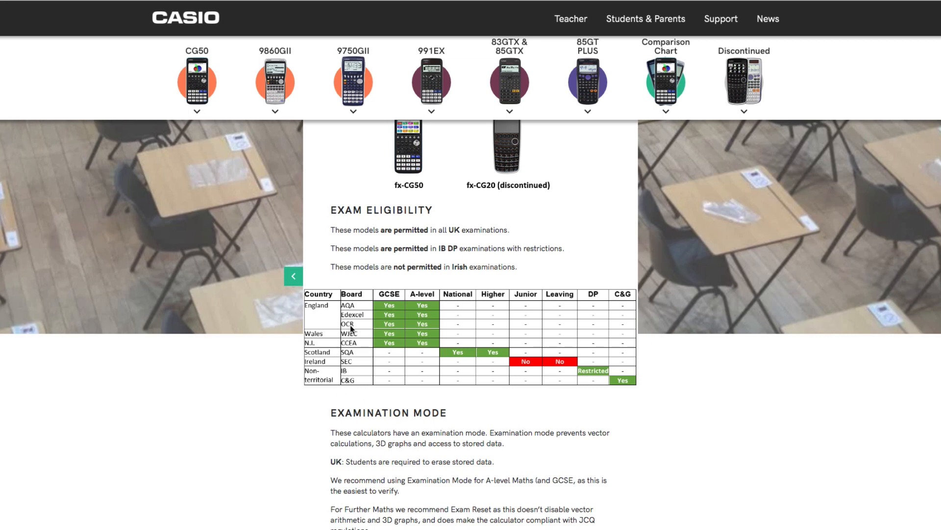
mouse_move(314, 394)
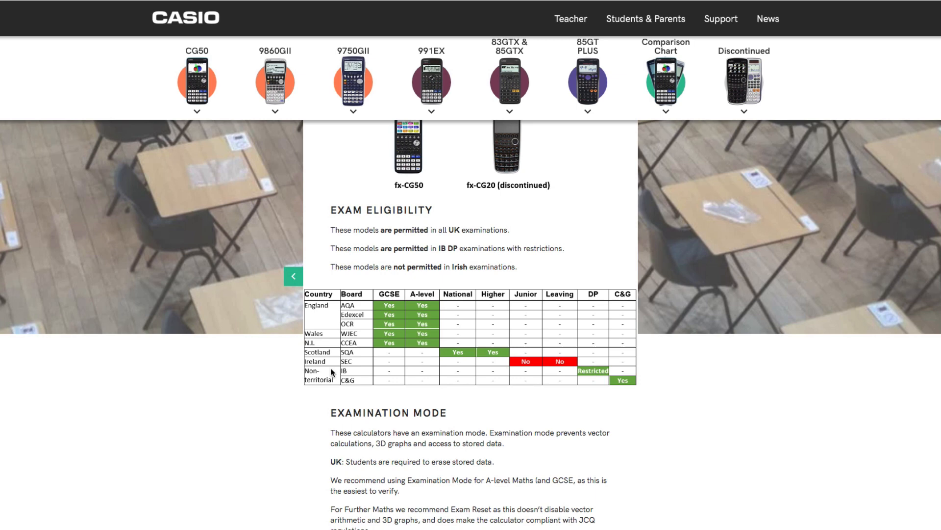
mouse_move(399, 340)
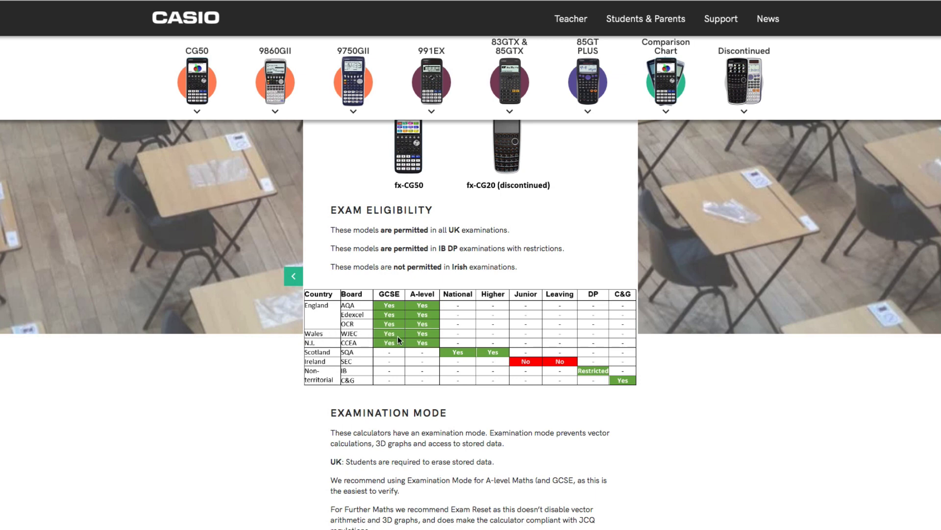
scroll(down, 3)
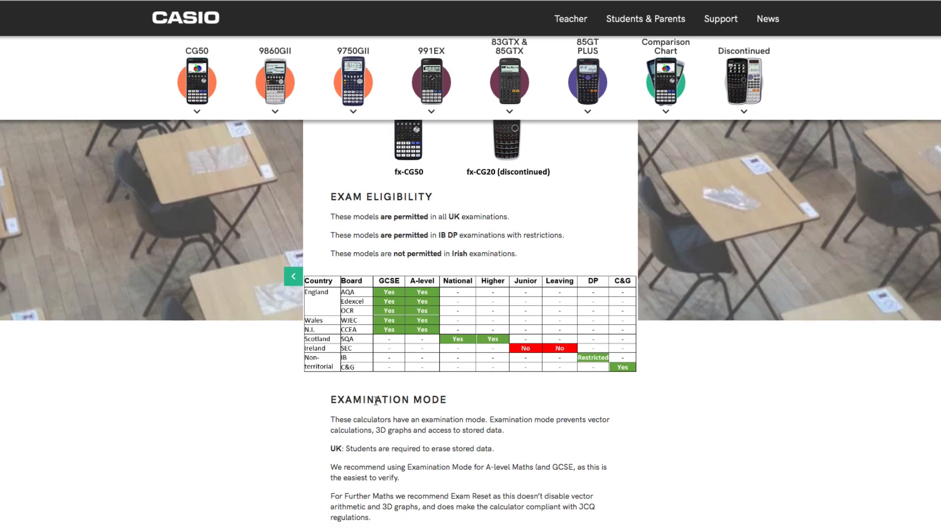
mouse_move(384, 326)
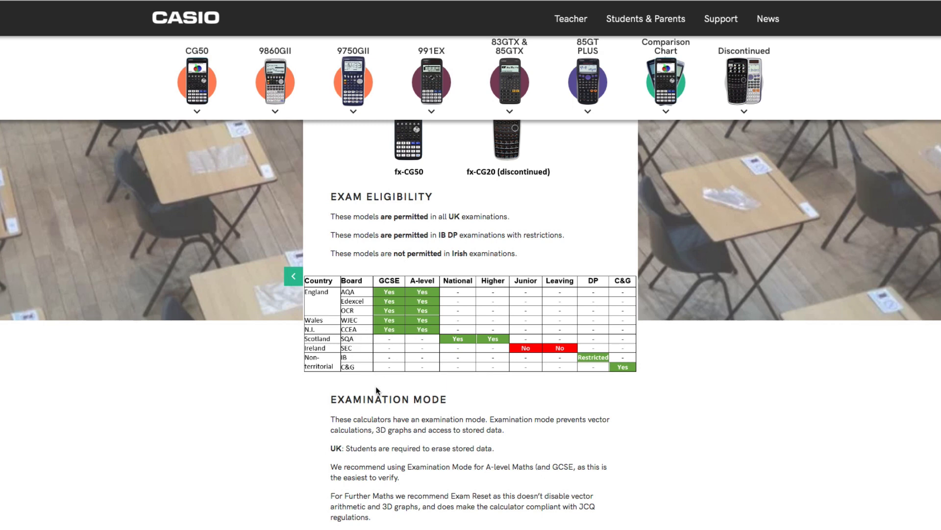
scroll(down, 3)
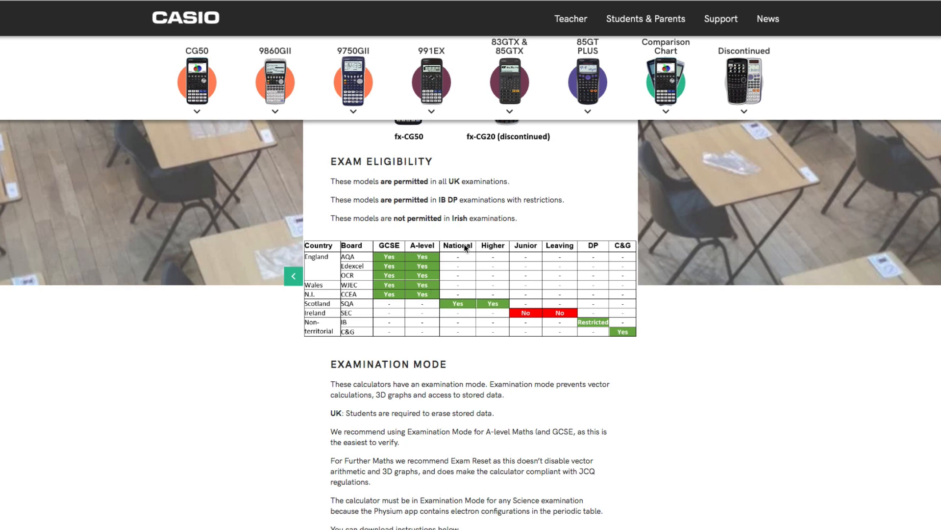
mouse_move(487, 380)
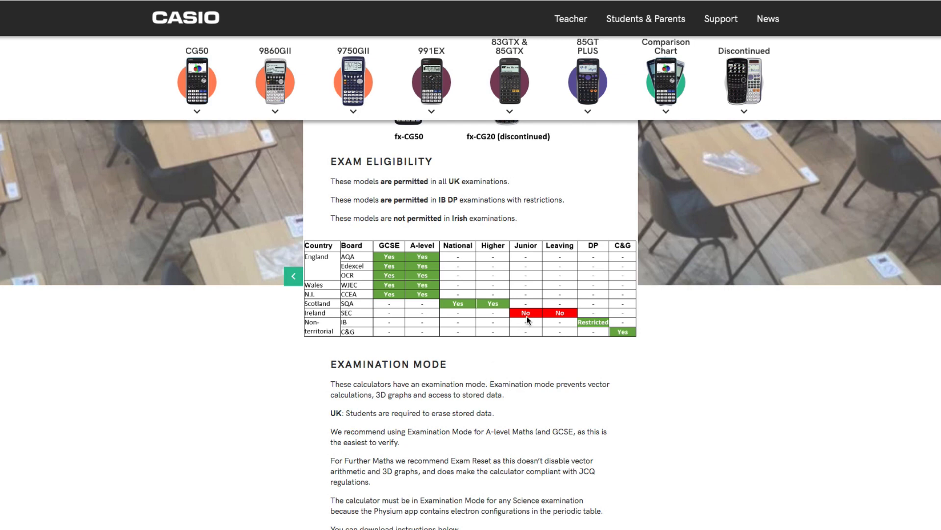
mouse_move(558, 316)
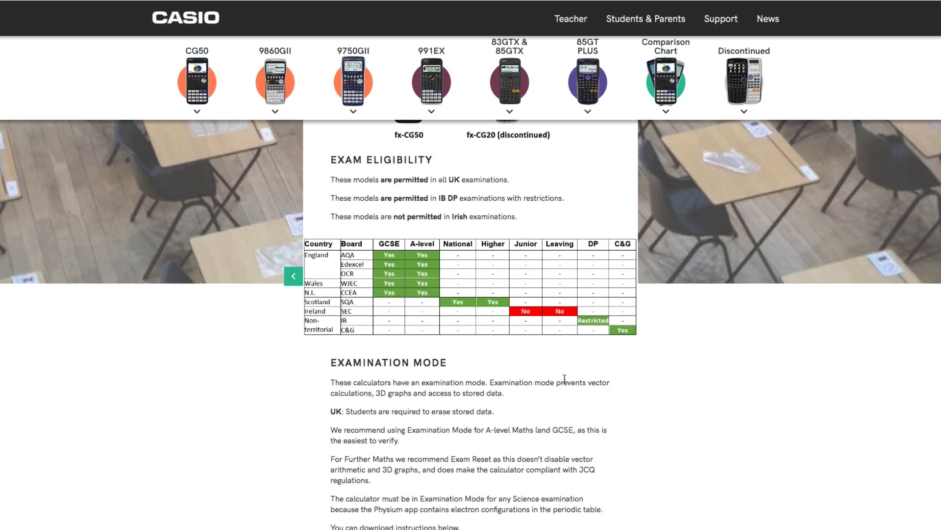
mouse_move(369, 343)
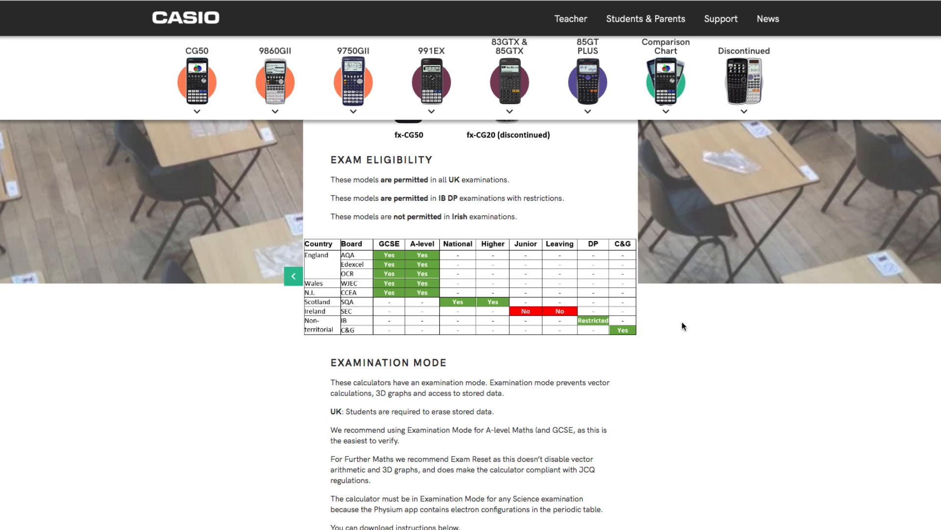
mouse_move(606, 327)
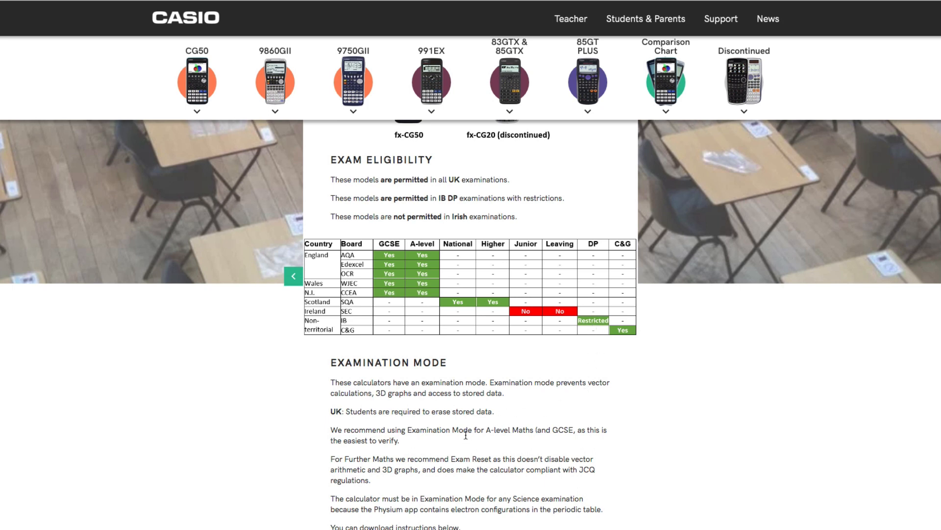
scroll(down, 3)
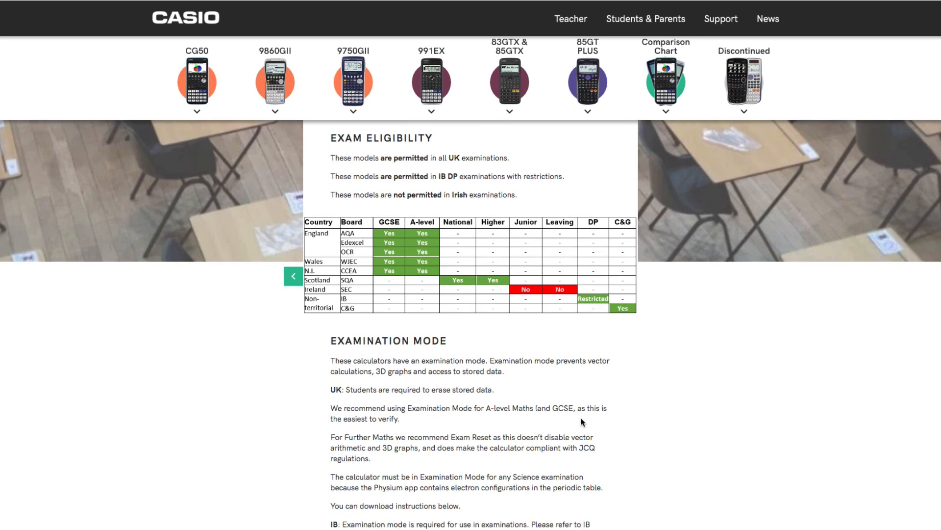
mouse_move(351, 316)
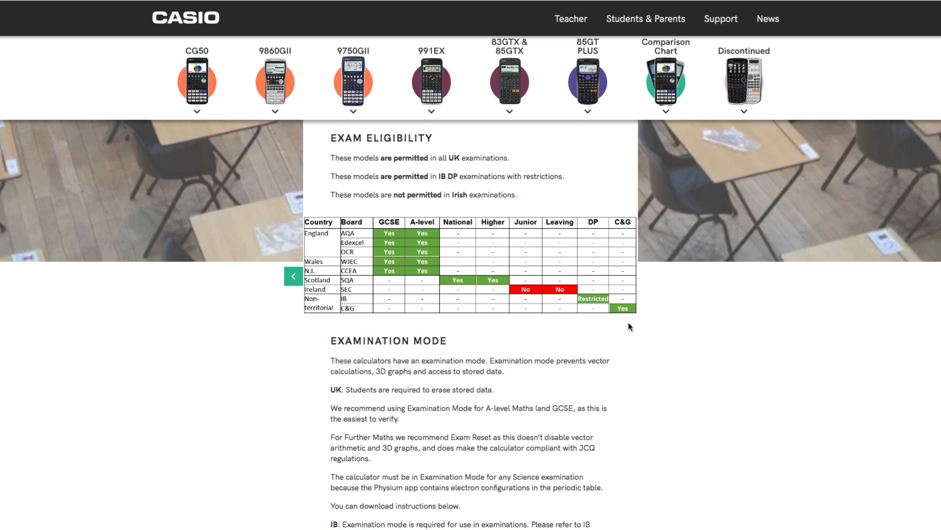
scroll(down, 3)
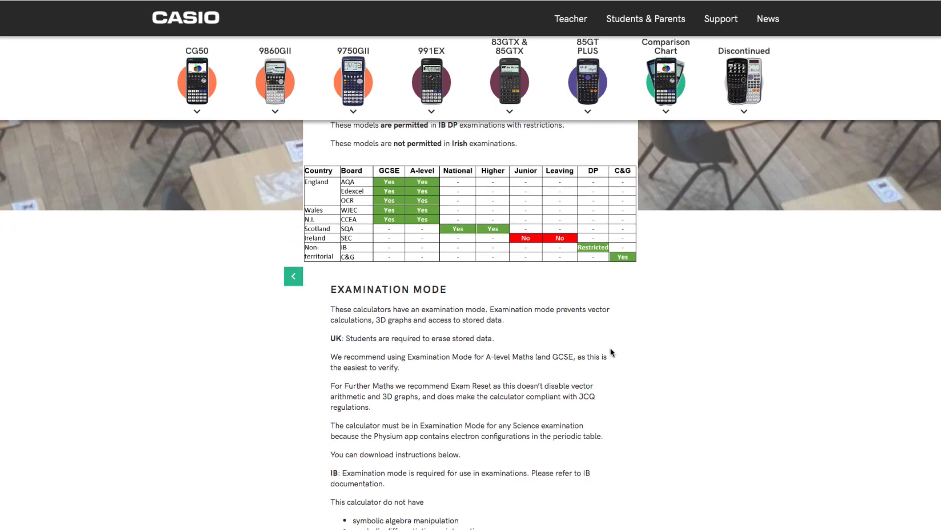
scroll(down, 3)
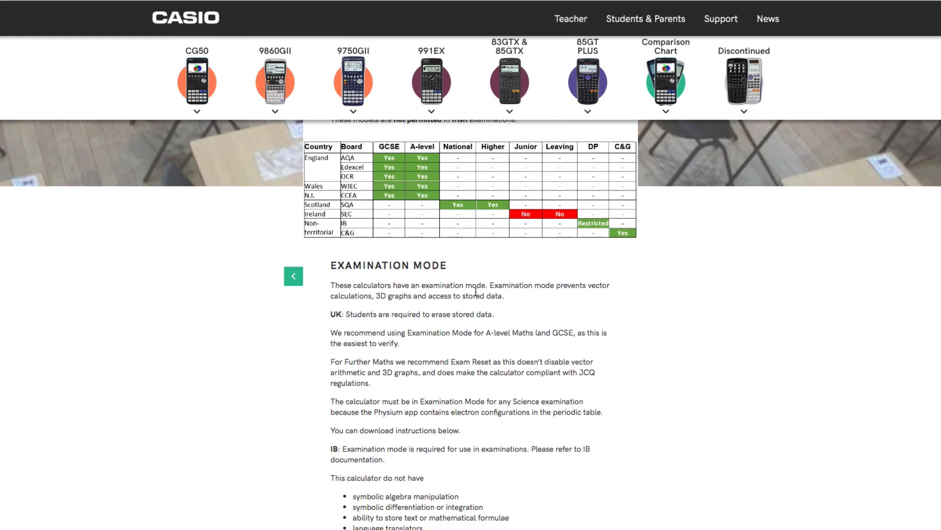
mouse_move(316, 304)
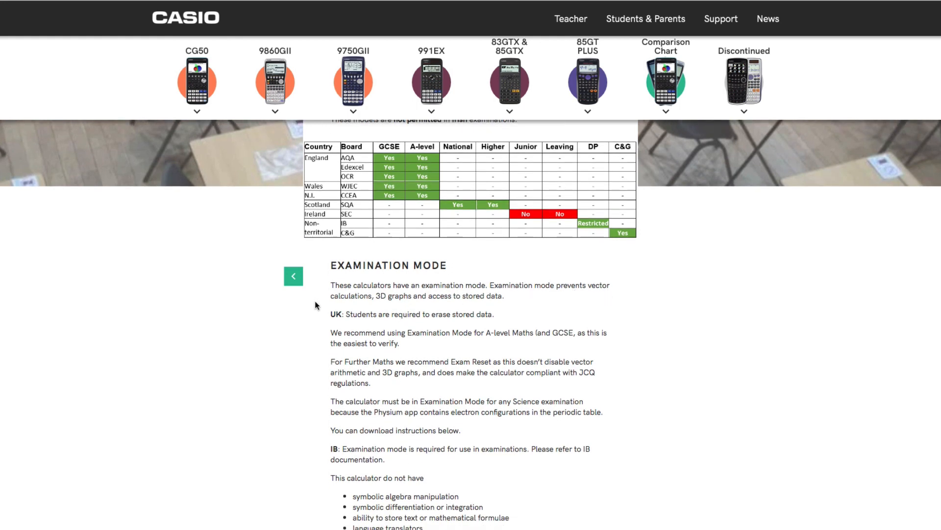
mouse_move(508, 304)
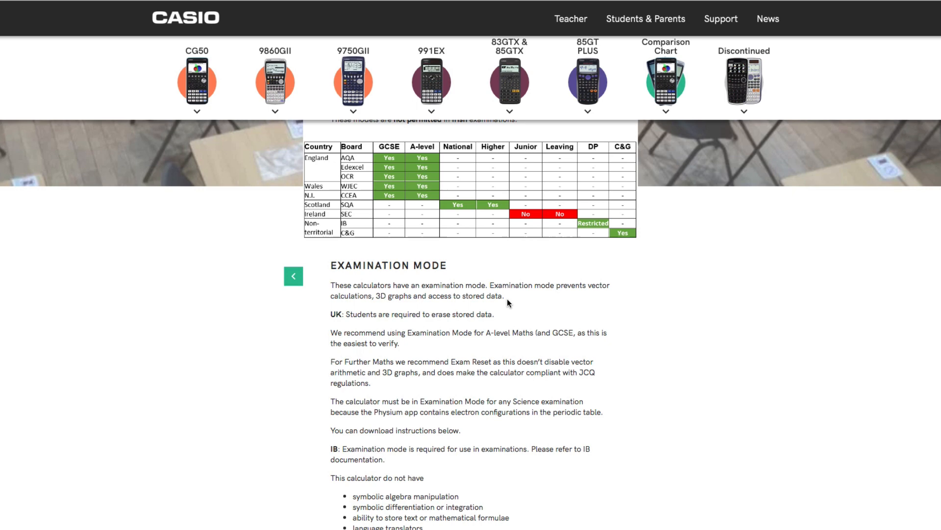
mouse_move(332, 327)
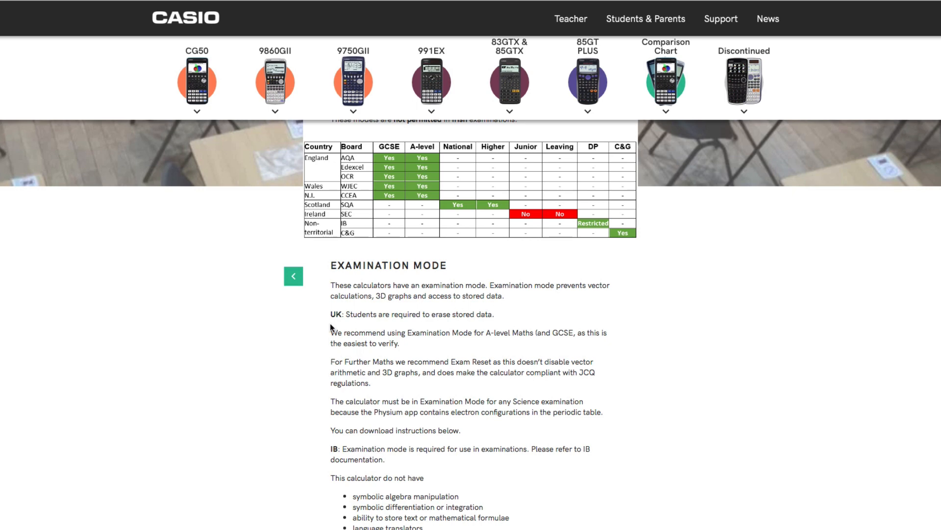
mouse_move(492, 324)
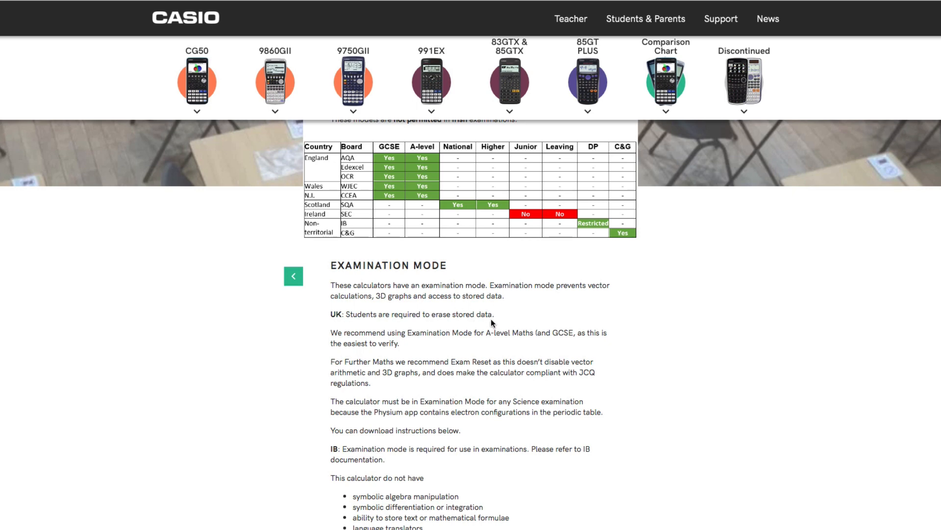
mouse_move(437, 314)
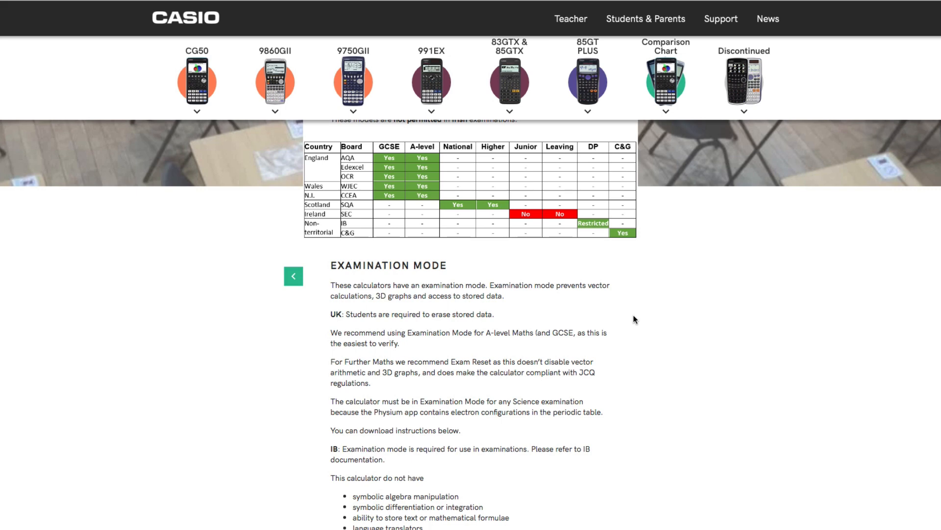
scroll(down, 3)
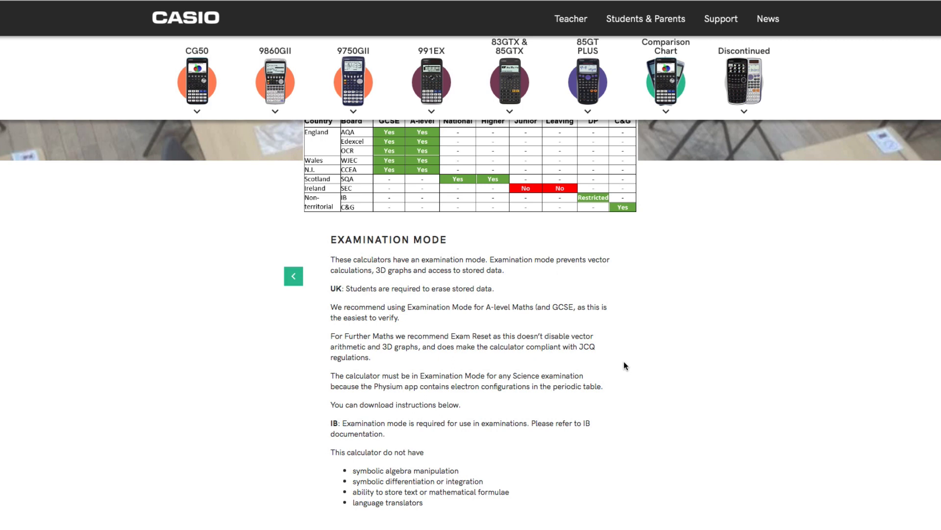
mouse_move(543, 361)
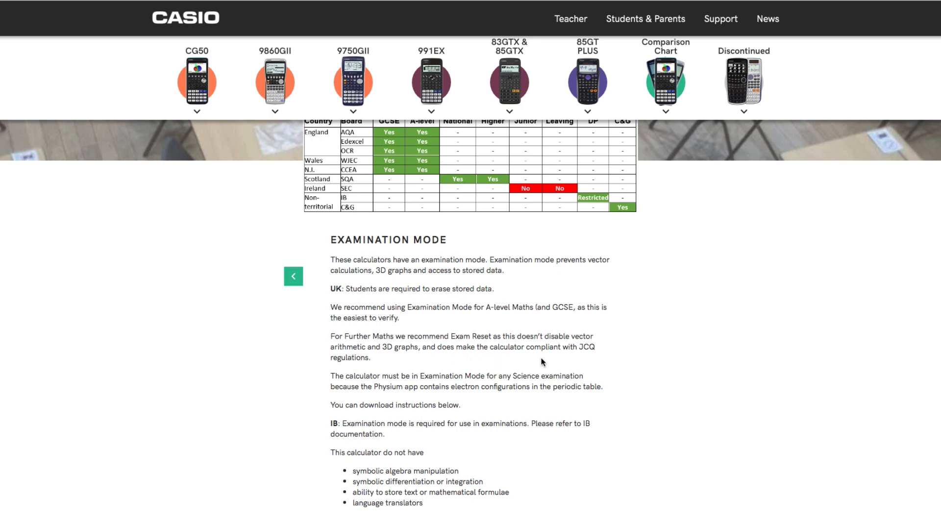
mouse_move(505, 366)
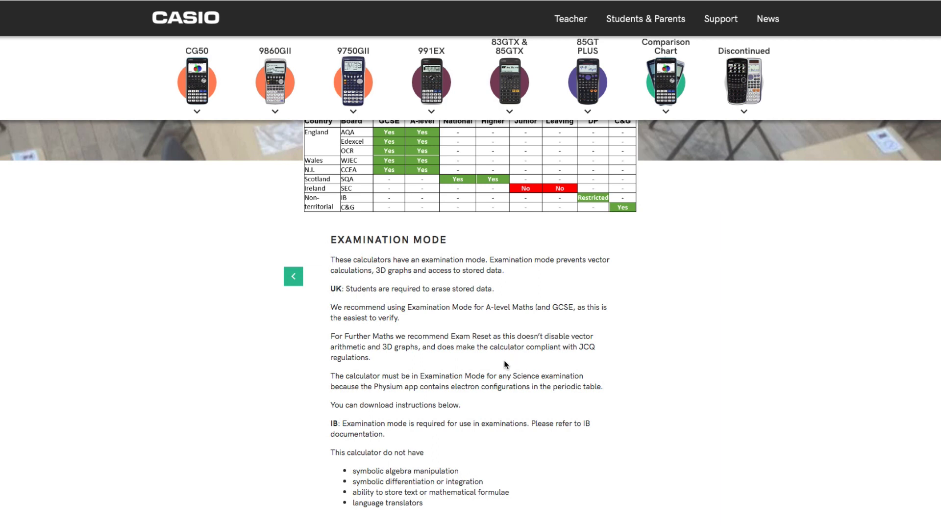
mouse_move(564, 359)
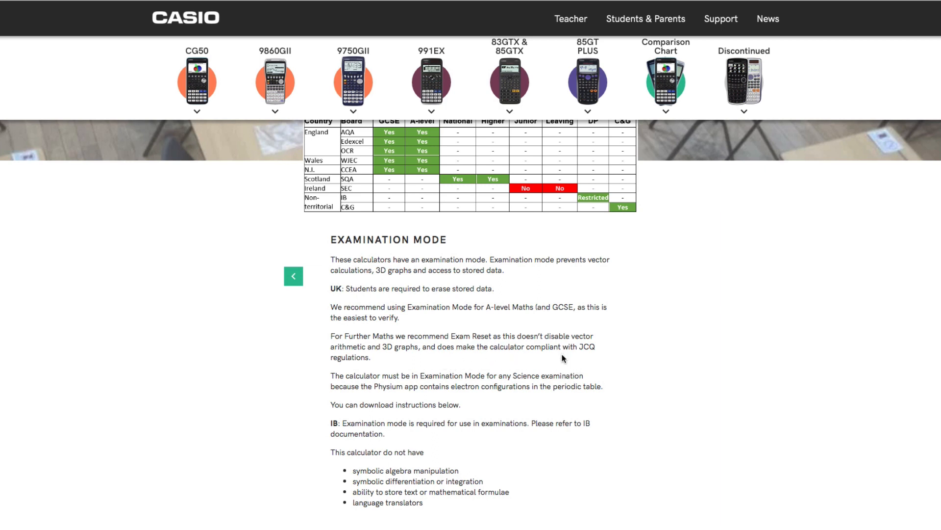
mouse_move(630, 363)
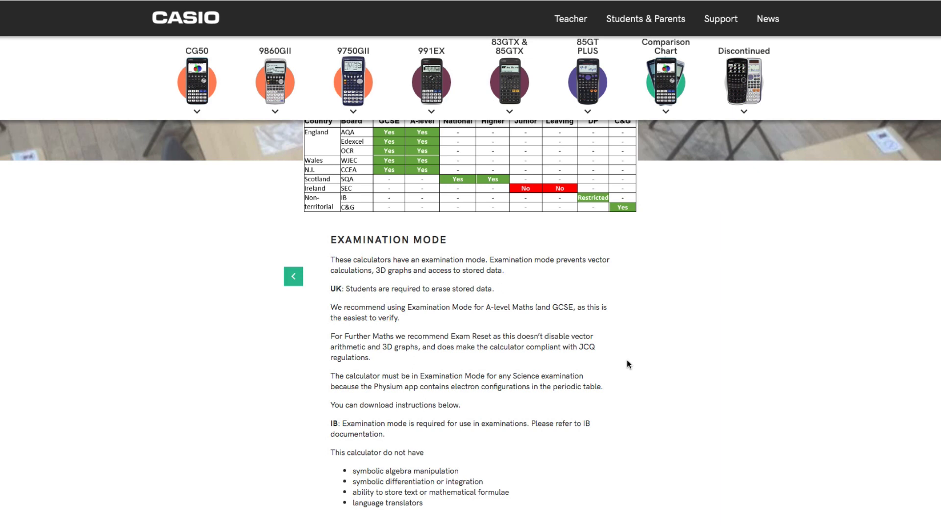
scroll(down, 3)
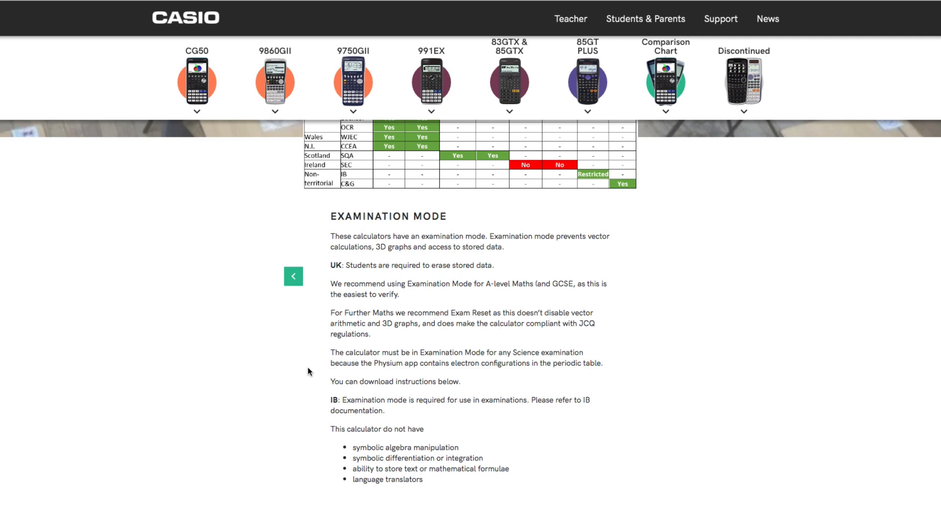
- Scroll down past the download instructions at the bottom of the page
scroll(down, 3)
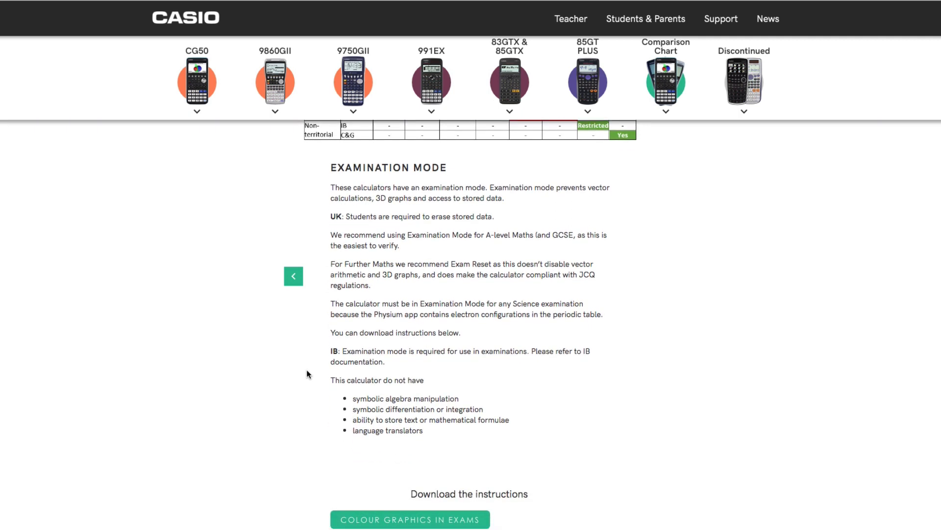
scroll(down, 3)
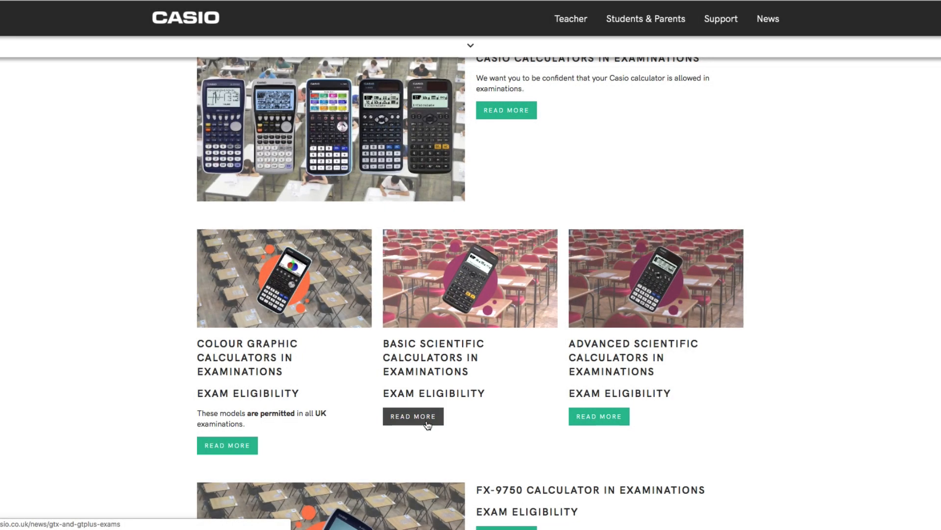
- Read through the basic scientific calculators eligibility chart
click(413, 416)
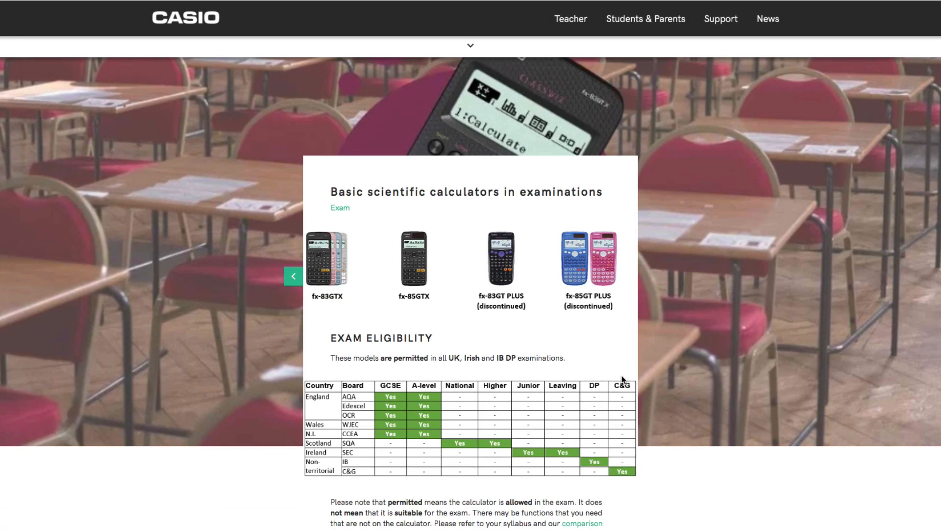
scroll(down, 3)
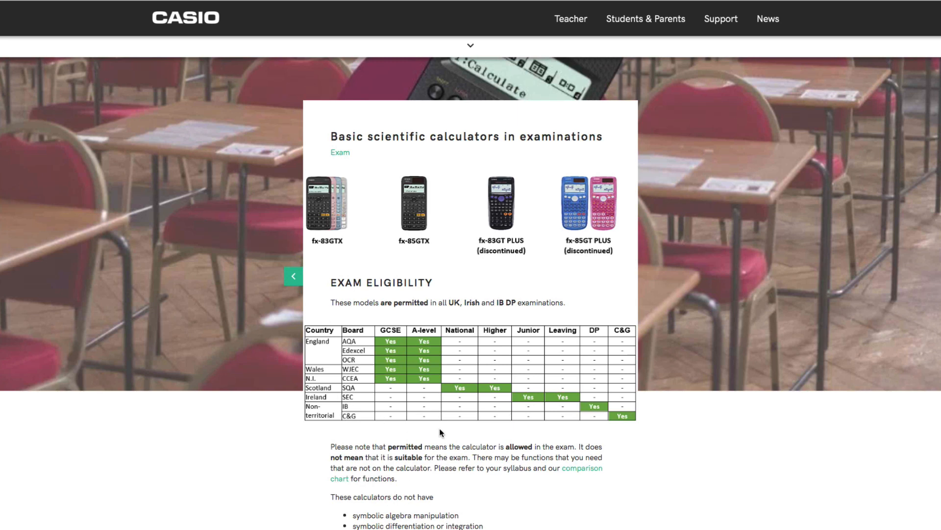
mouse_move(757, 388)
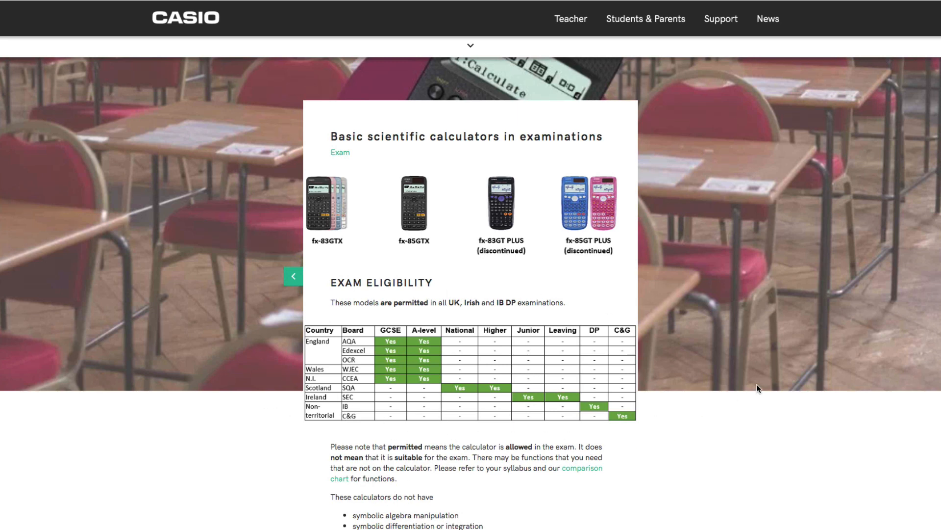
mouse_move(683, 308)
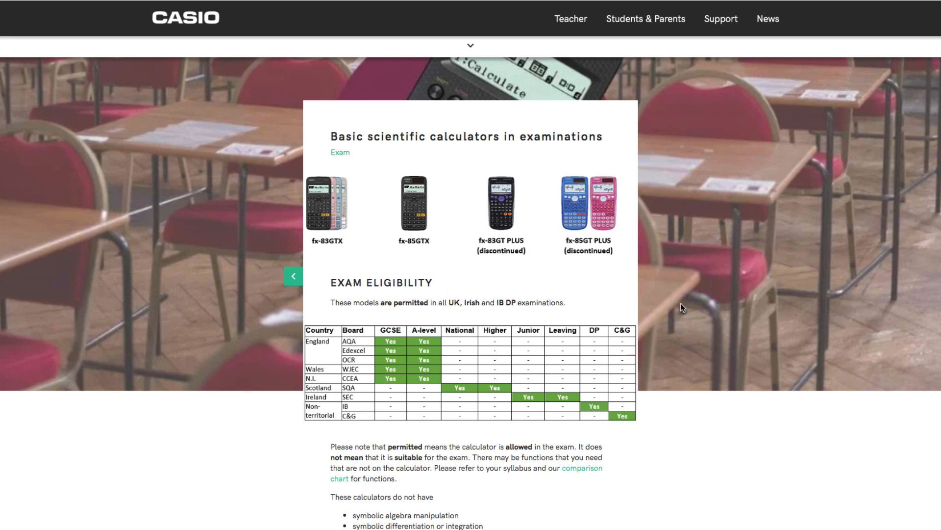
mouse_move(493, 225)
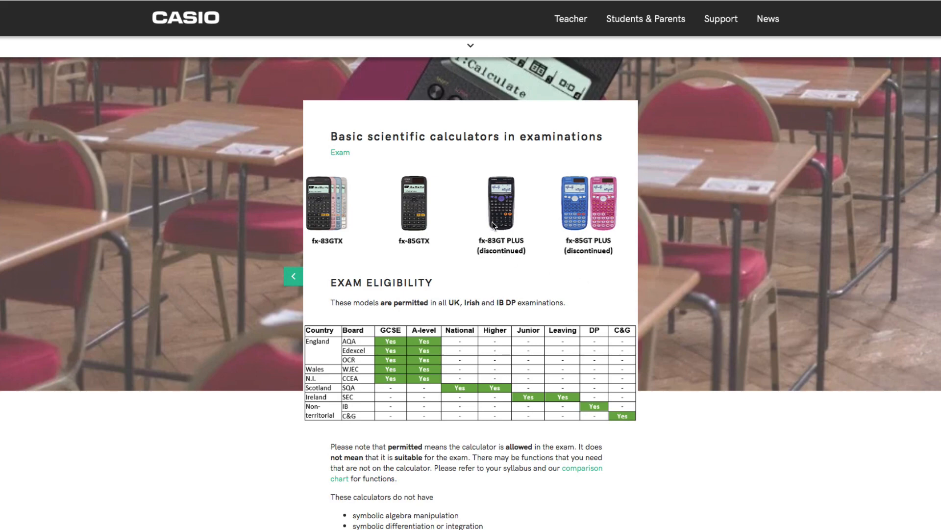
mouse_move(574, 214)
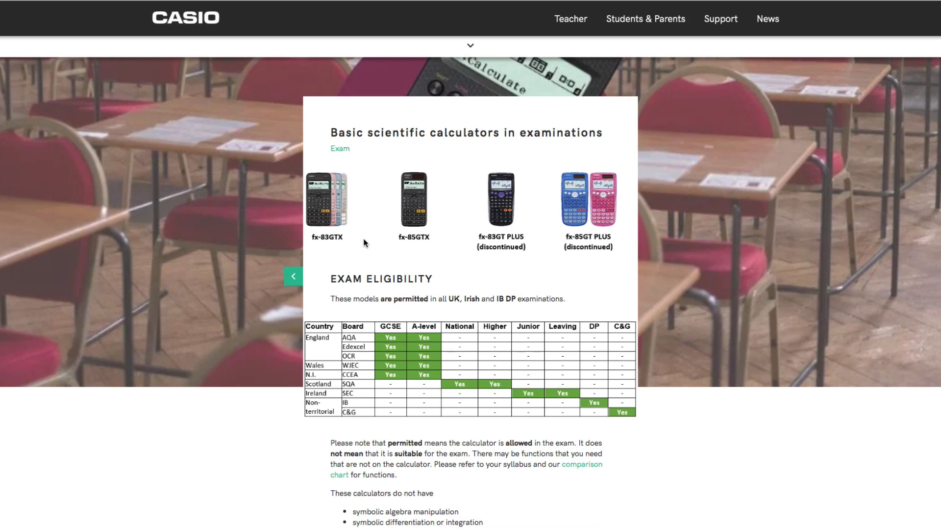
scroll(down, 3)
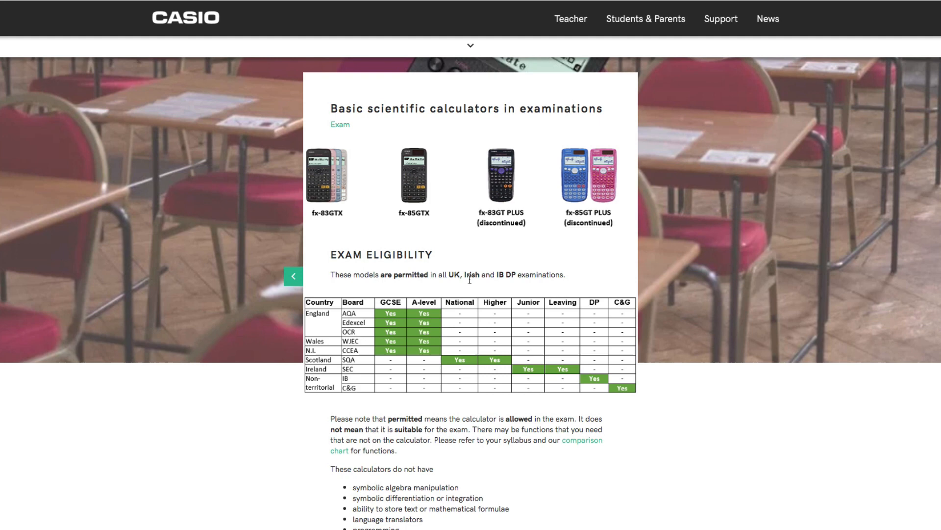
scroll(down, 3)
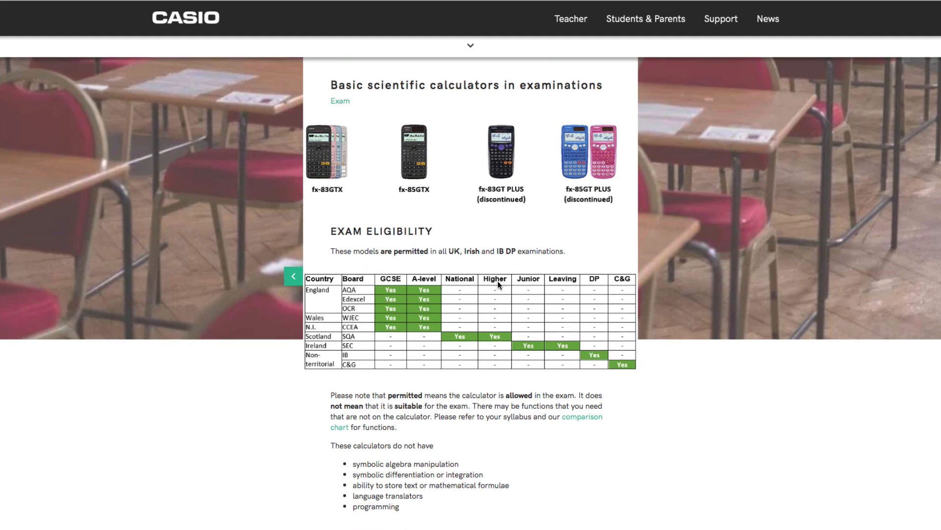
scroll(down, 3)
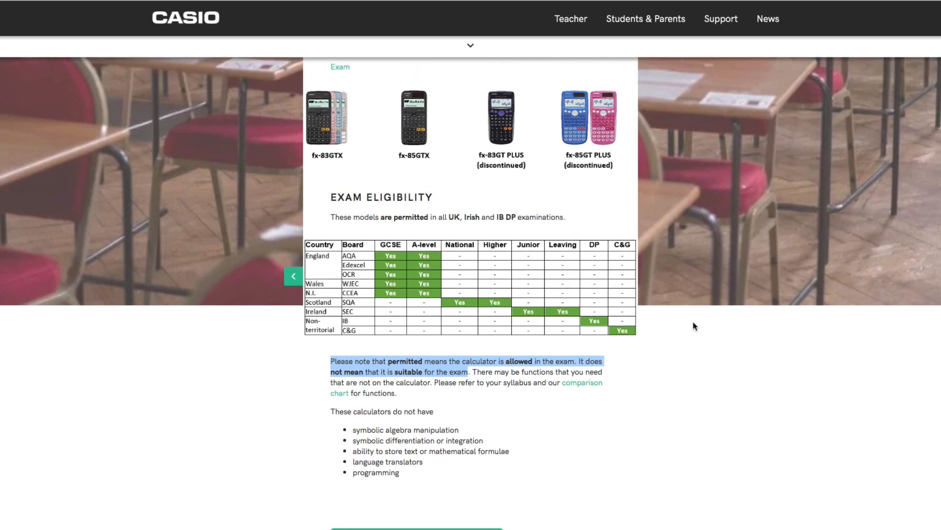
mouse_move(226, 317)
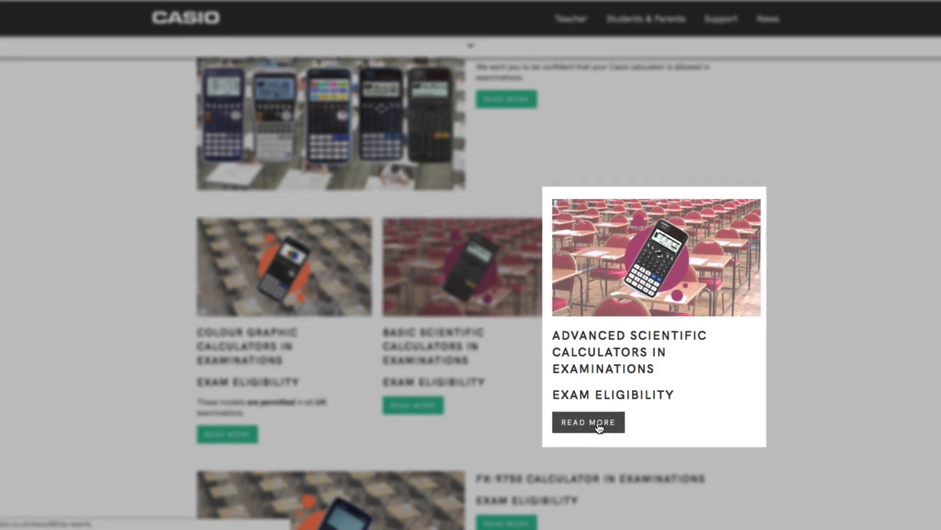
- Bring up the Advanced Scientific Calculators in Examinations article
click(588, 422)
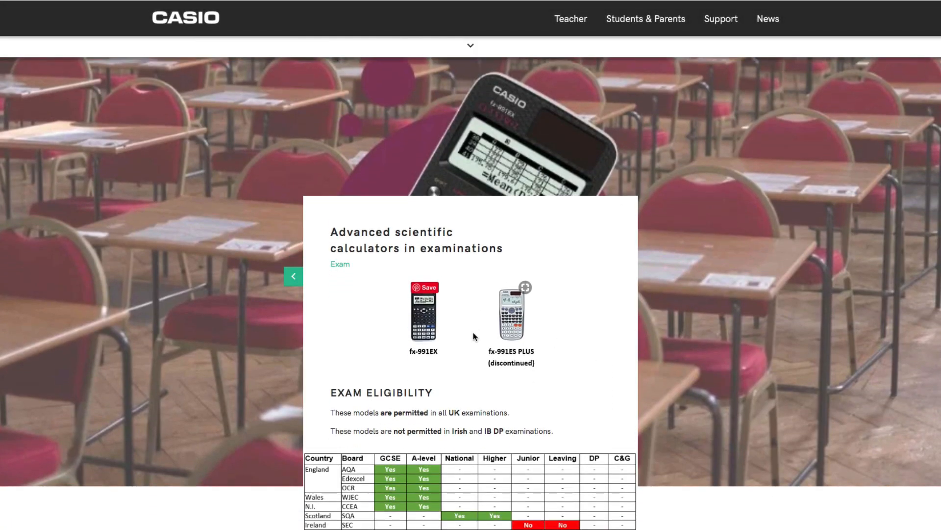
- Read the fx-991EX and fx-991ES PLUS eligibility table and missing-features notes
scroll(down, 3)
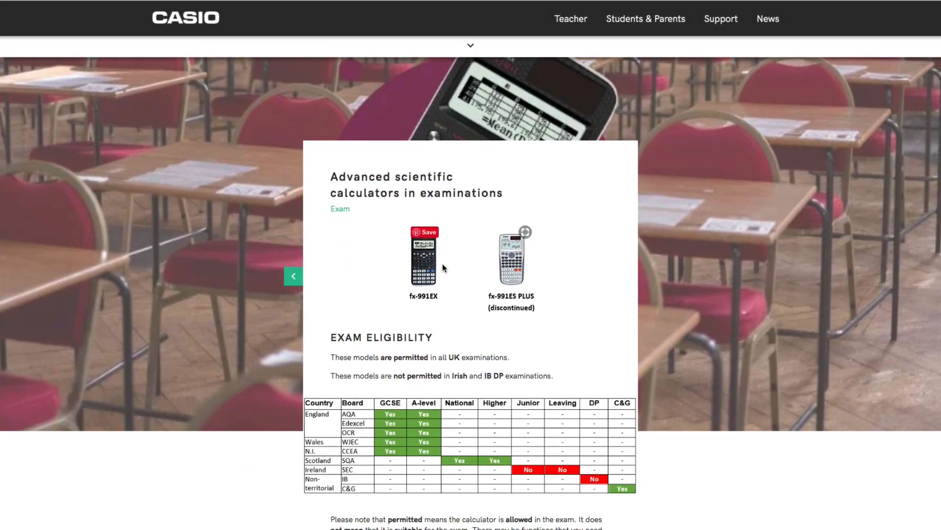
mouse_move(404, 304)
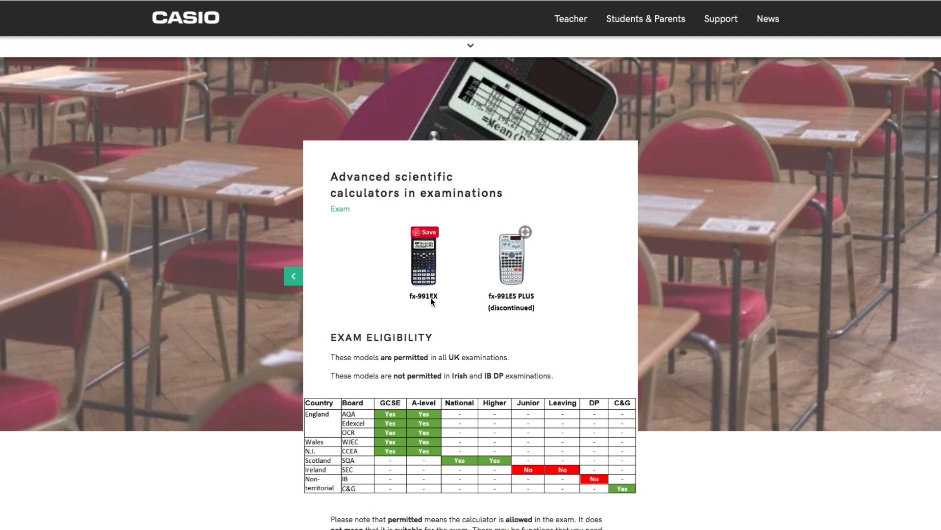
mouse_move(490, 303)
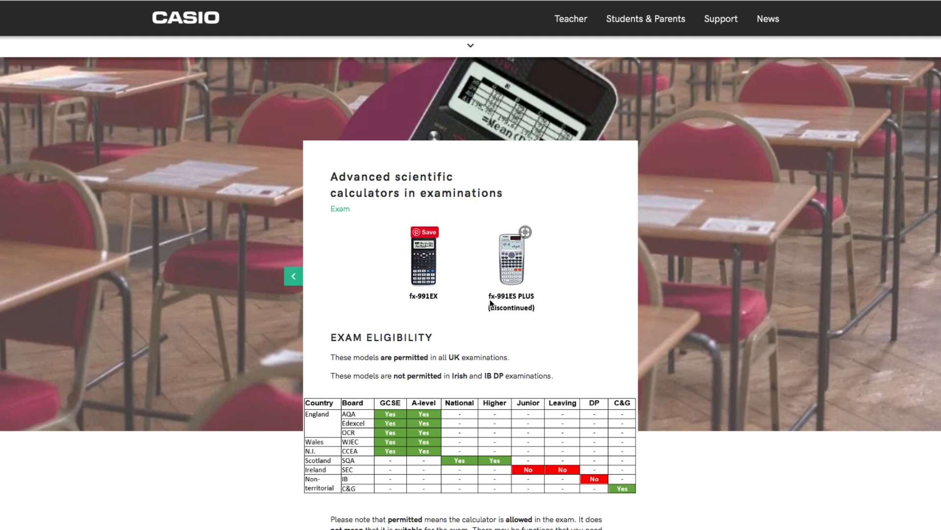
mouse_move(568, 321)
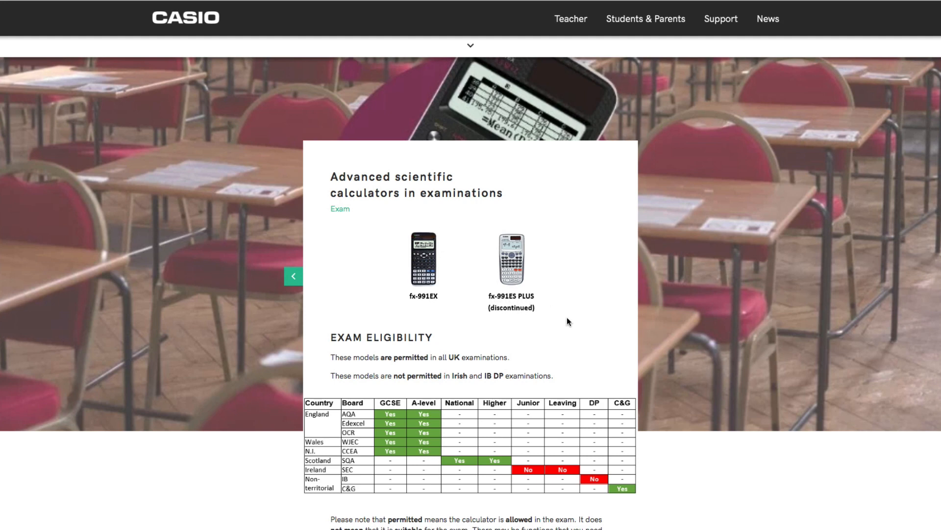
scroll(down, 3)
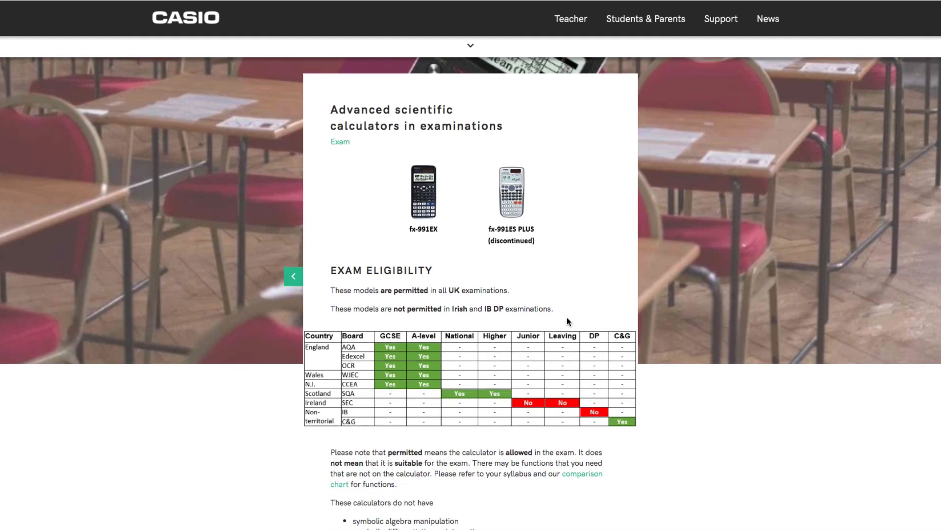
scroll(down, 3)
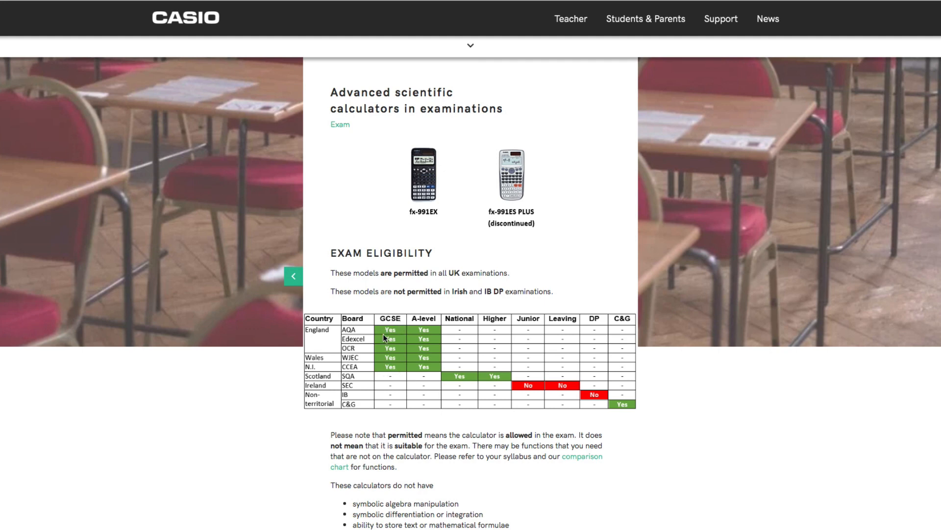
mouse_move(326, 359)
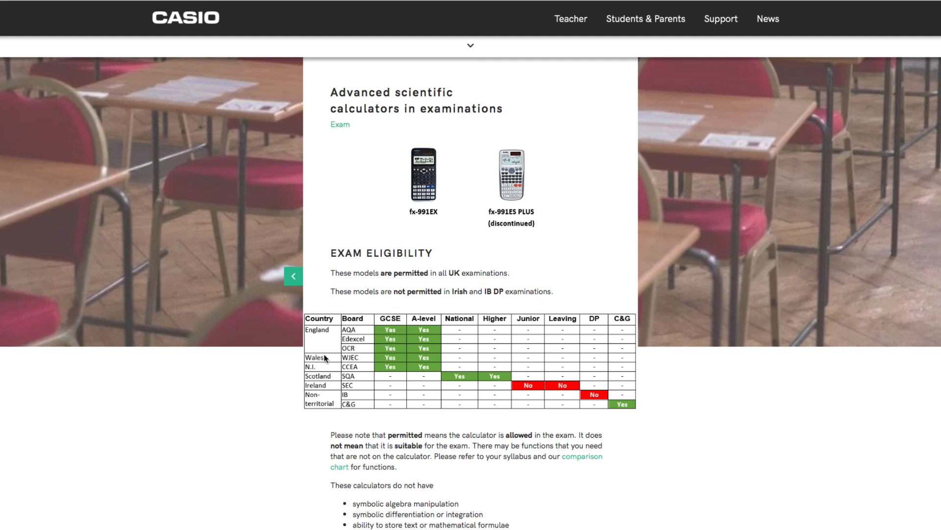
mouse_move(355, 386)
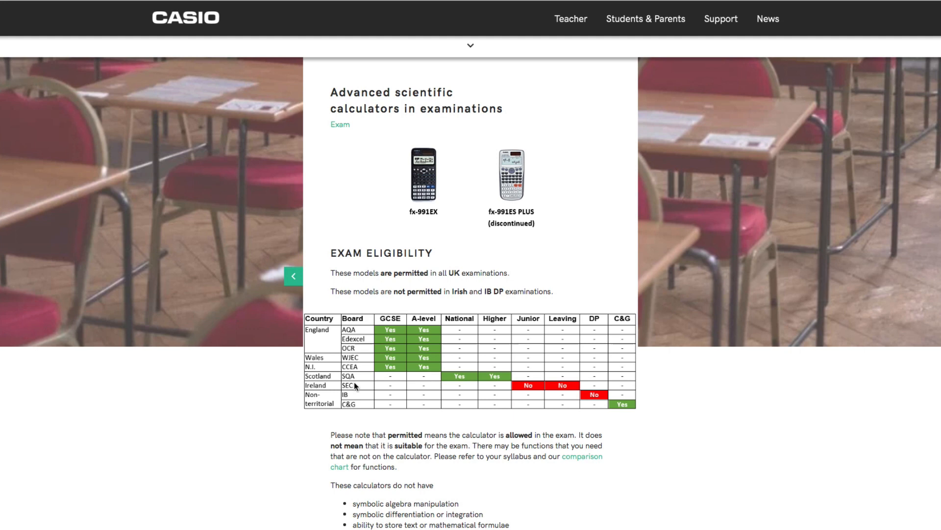
mouse_move(390, 382)
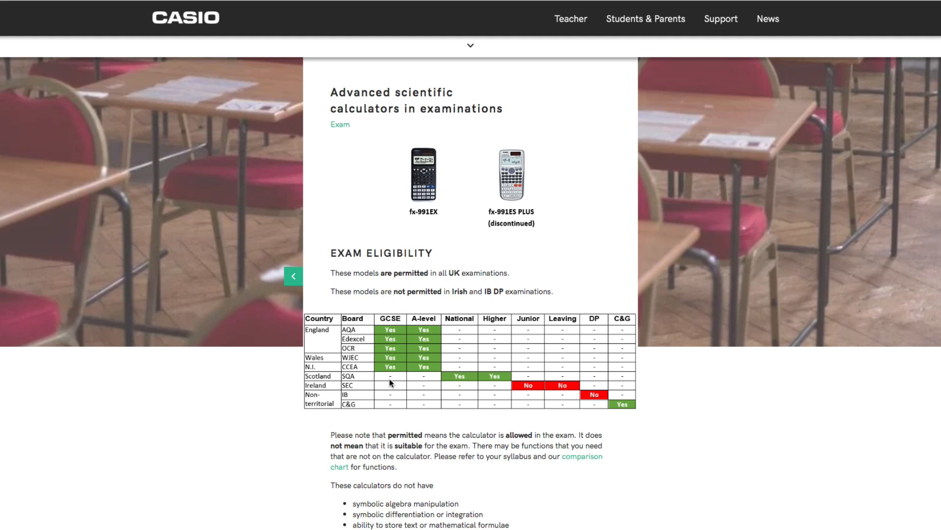
mouse_move(390, 389)
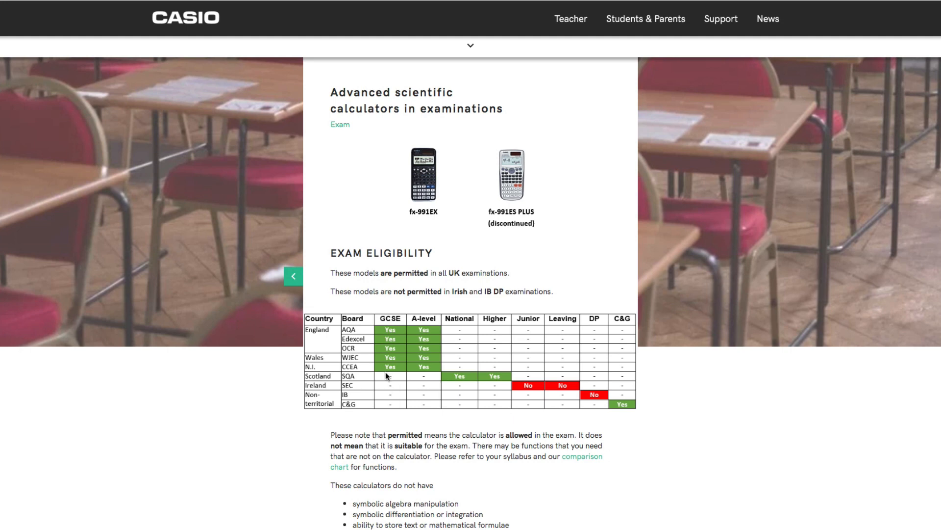
mouse_move(227, 364)
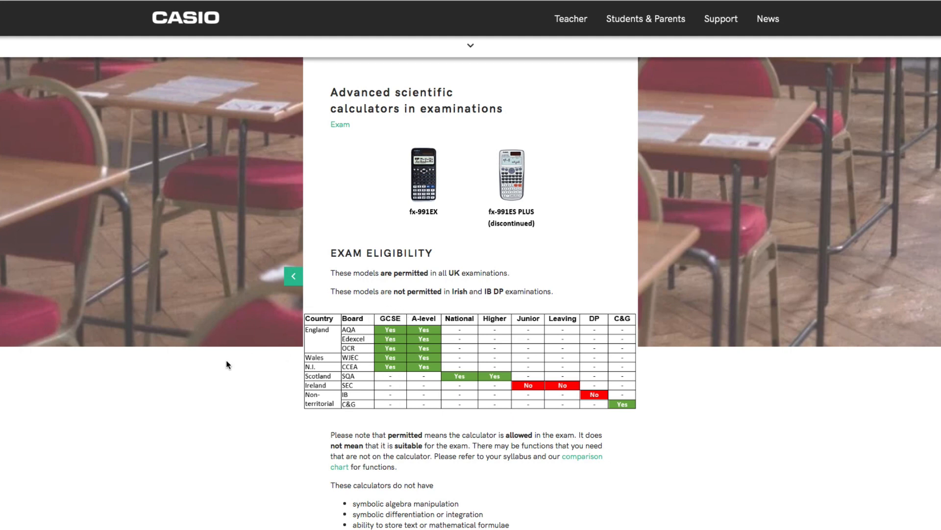
mouse_move(243, 406)
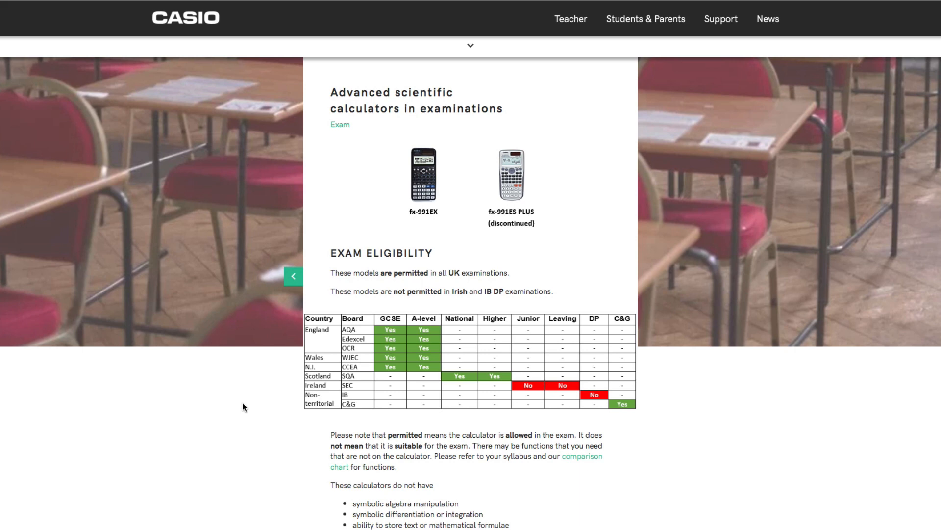
mouse_move(379, 384)
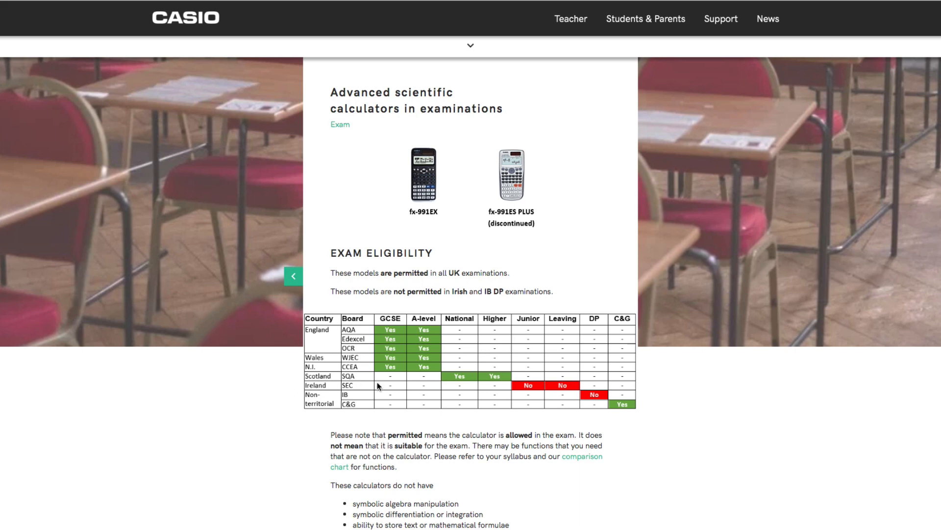
mouse_move(407, 394)
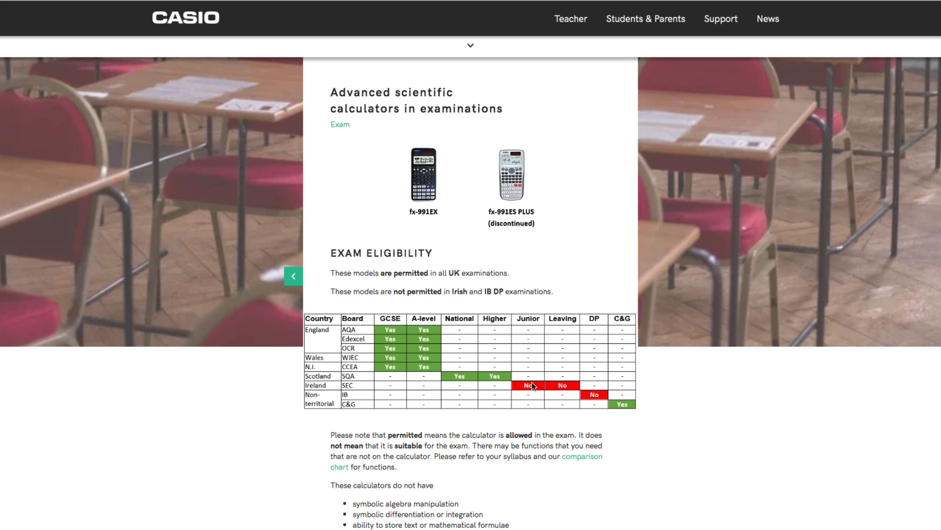
mouse_move(604, 392)
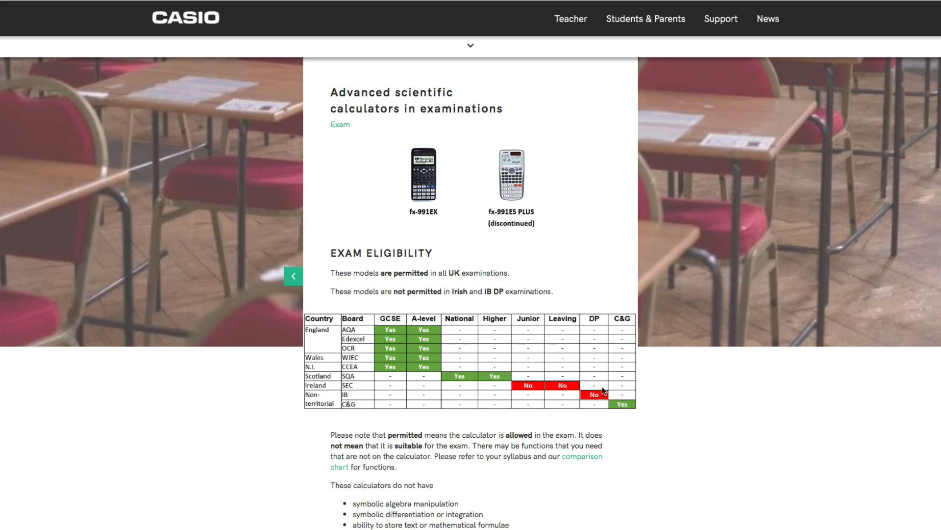
mouse_move(420, 386)
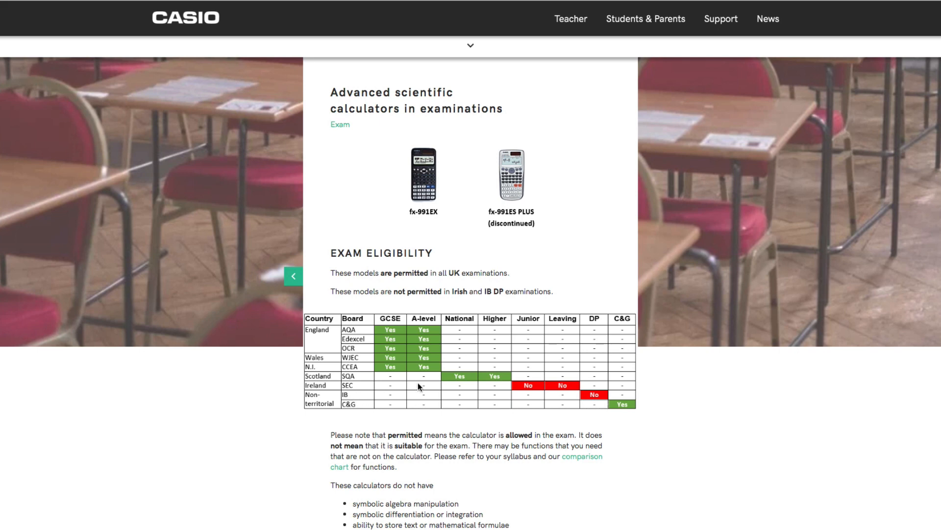
mouse_move(630, 426)
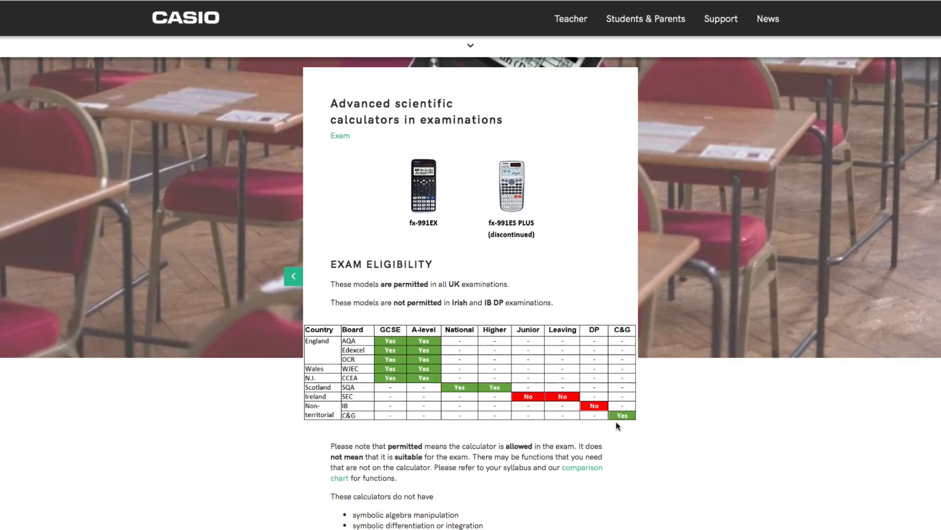
scroll(down, 3)
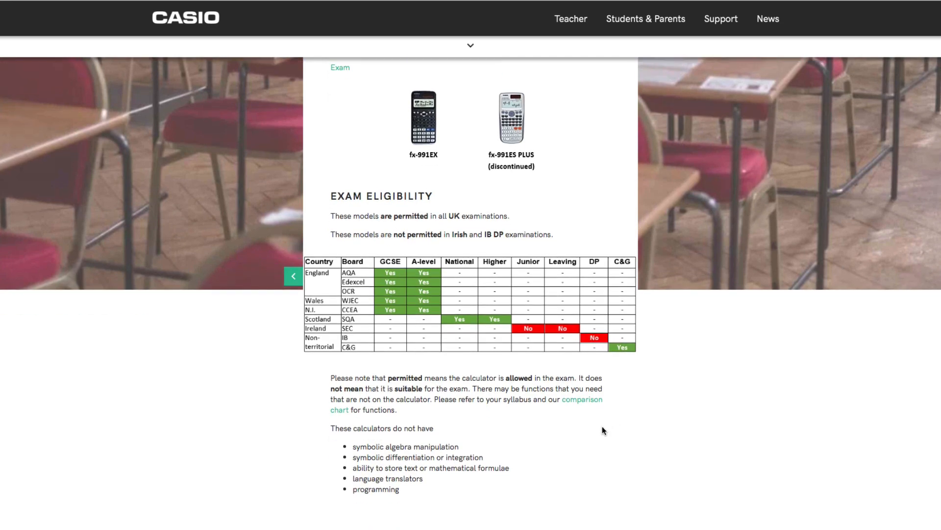
scroll(up, 3)
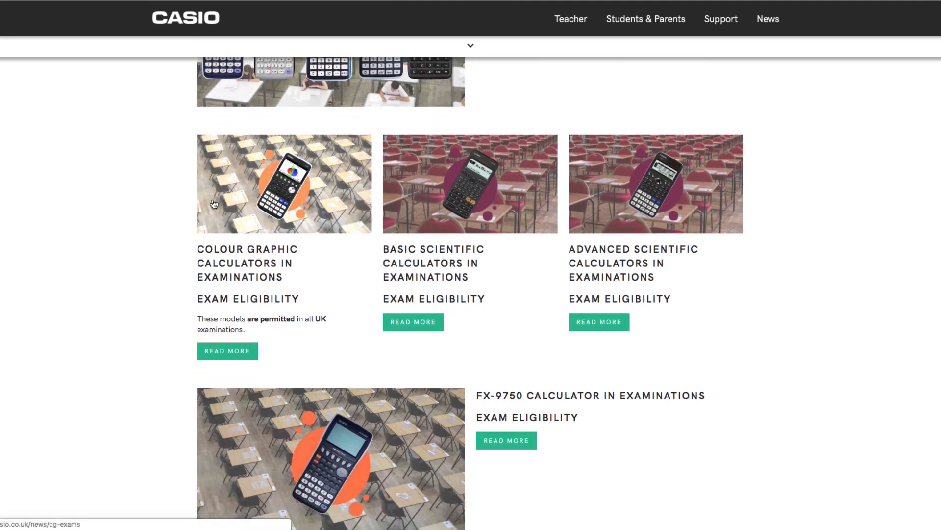
- Read through the FX-9750 Calculator in Examinations eligibility chart
scroll(down, 3)
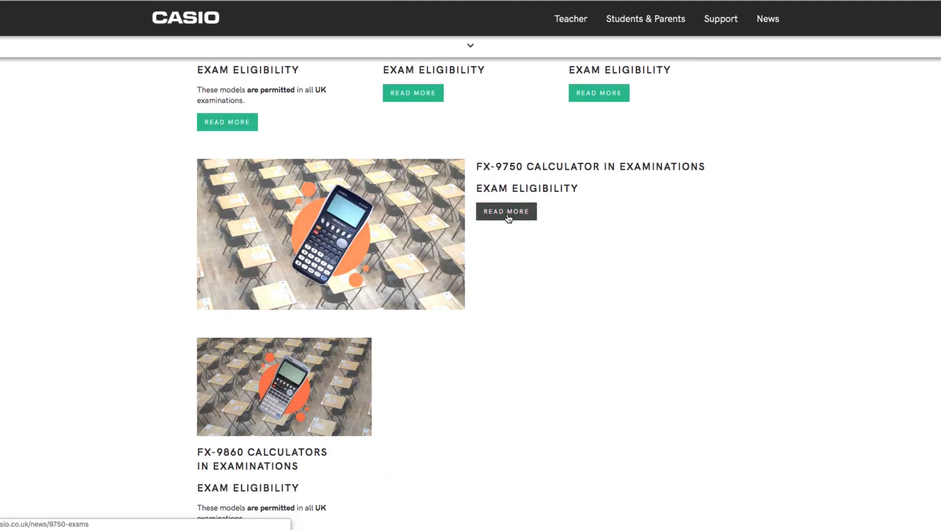
click(506, 211)
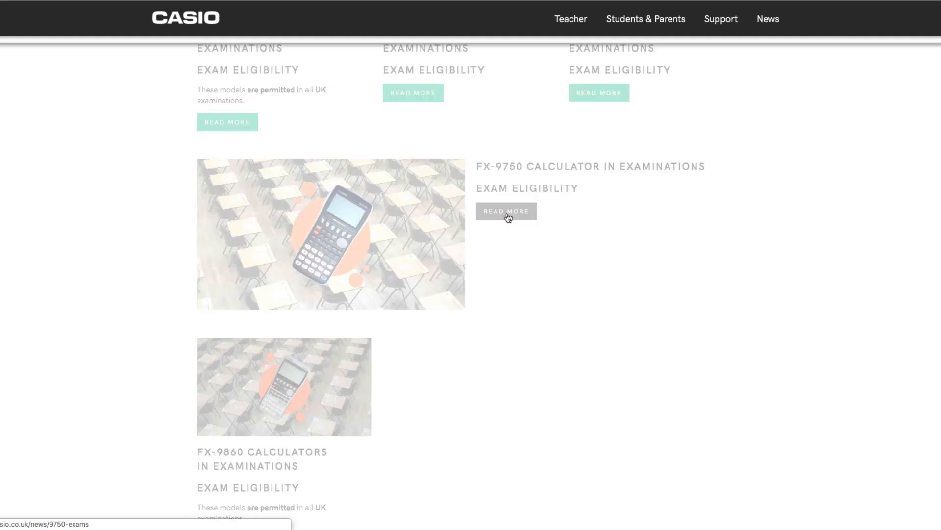
click(506, 211)
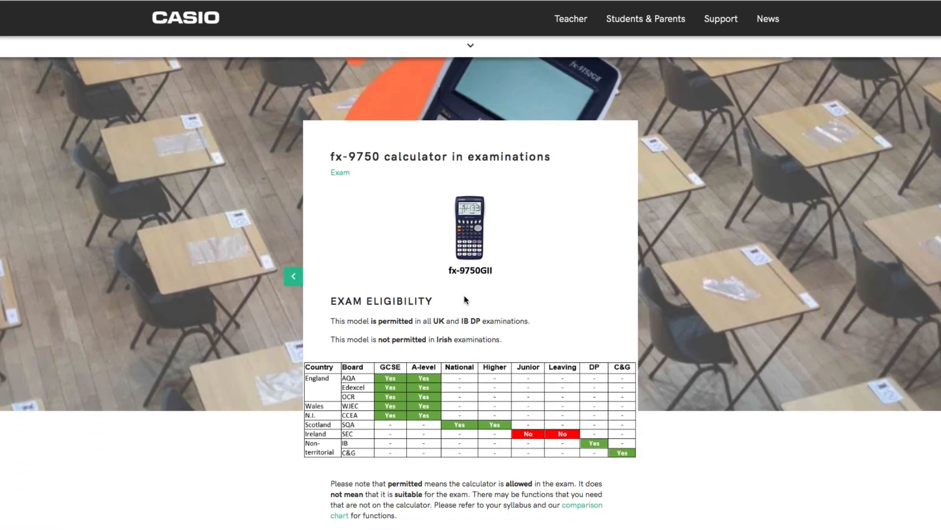
scroll(down, 3)
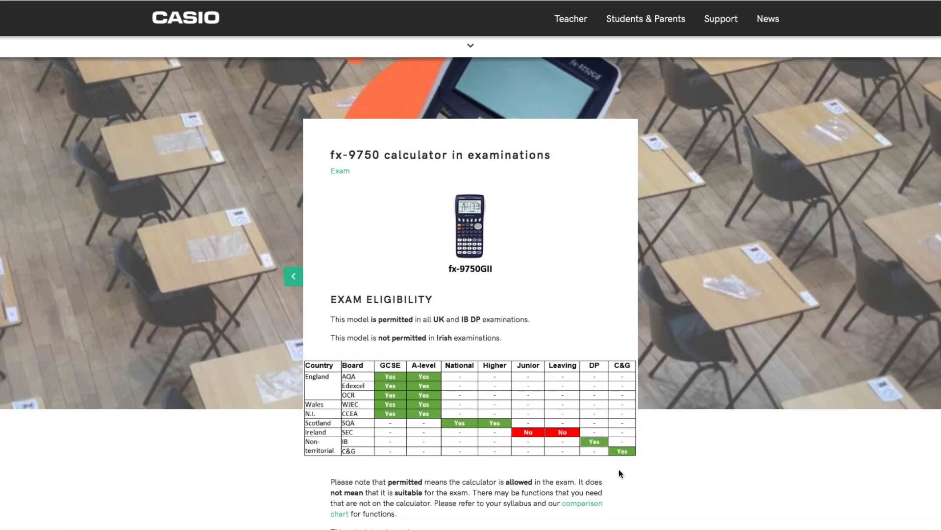
scroll(down, 3)
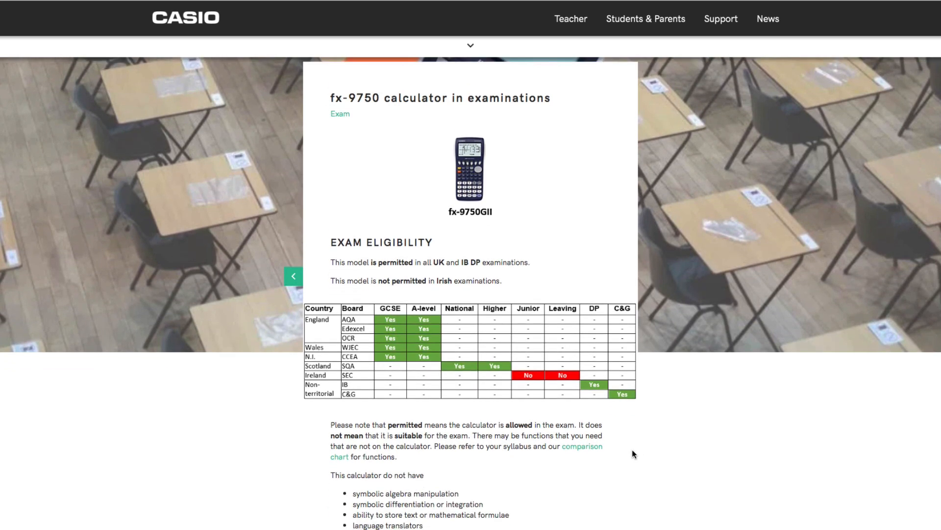
scroll(down, 3)
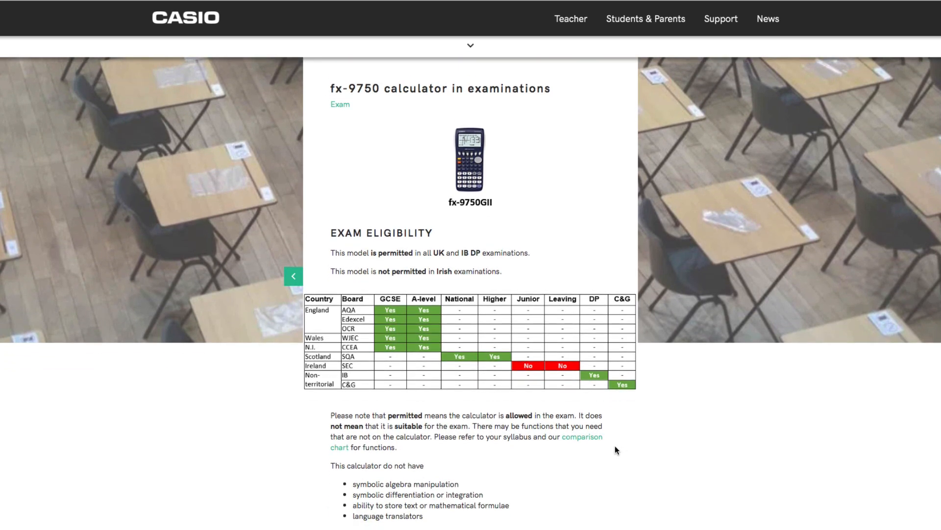
mouse_move(603, 462)
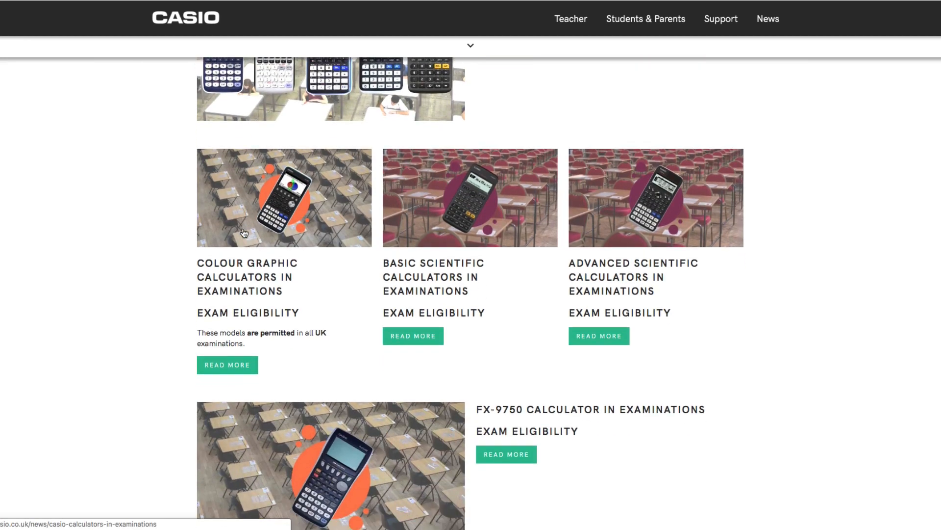
scroll(down, 3)
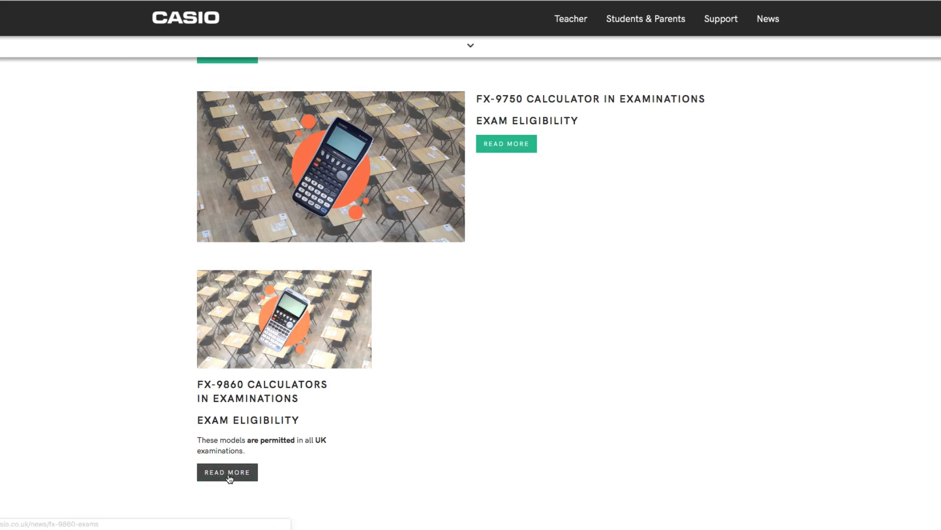
- Read the fx-9860 eligibility table and Examination Mode section down to the download instructions
click(228, 471)
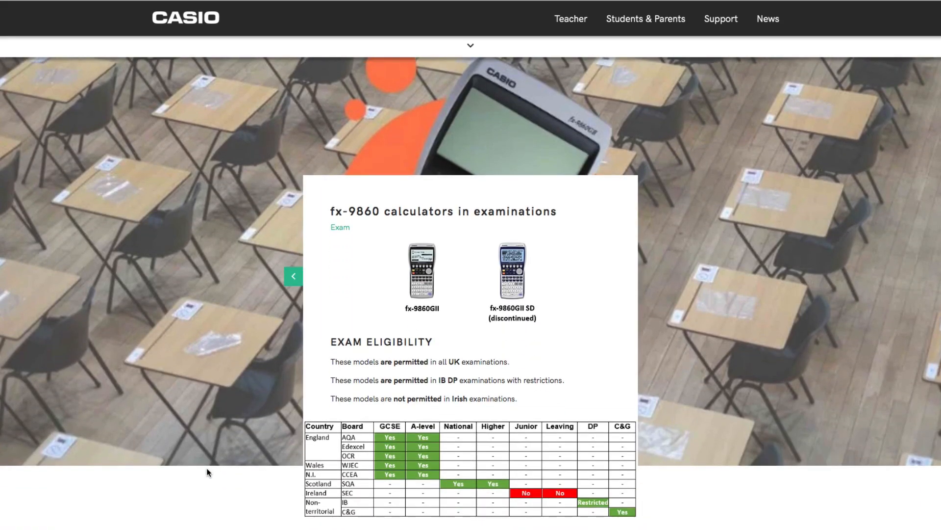
scroll(down, 3)
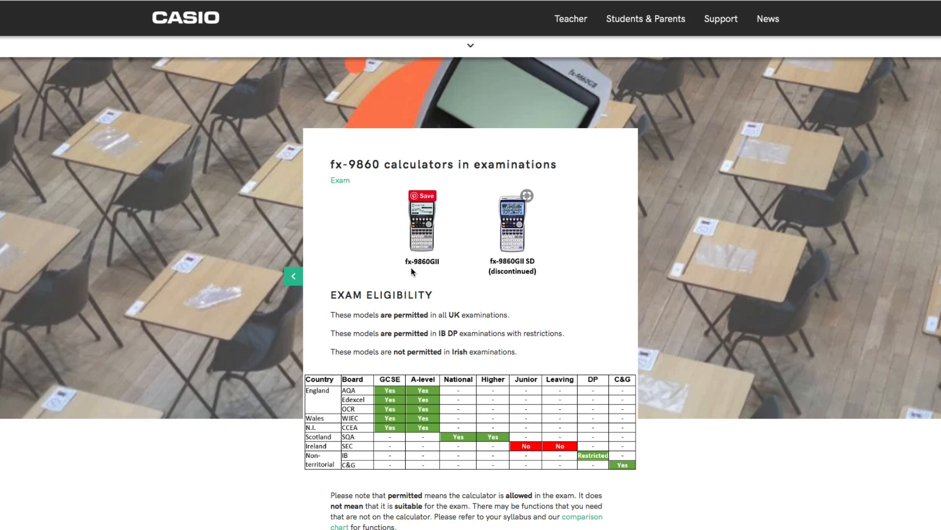
mouse_move(538, 222)
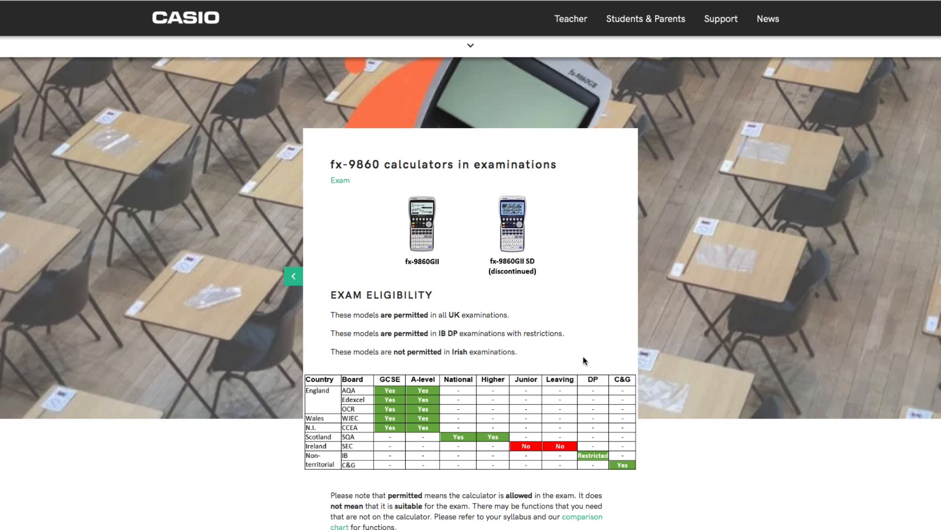
scroll(down, 3)
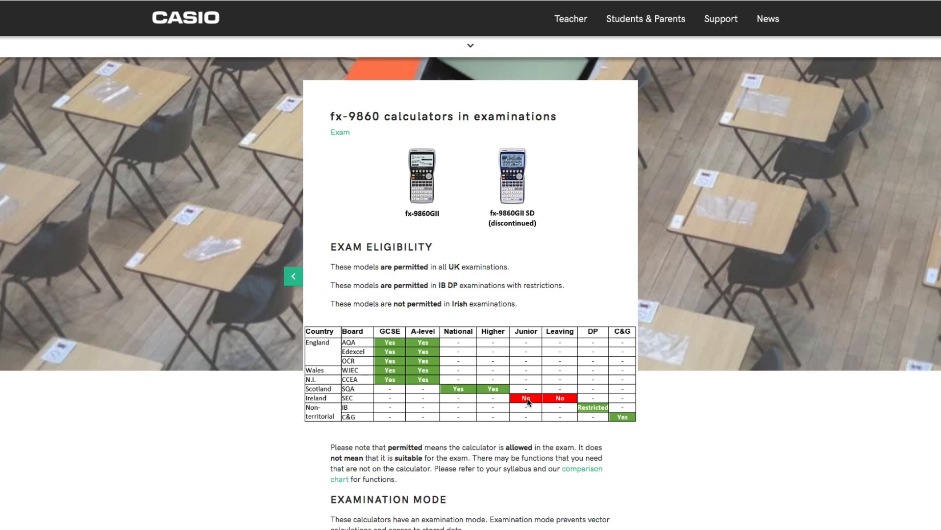
mouse_move(596, 422)
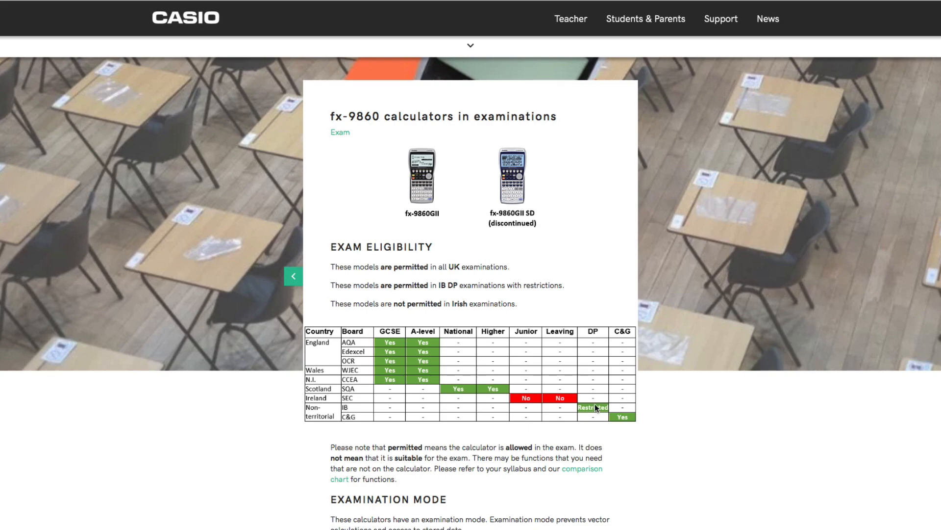
scroll(down, 3)
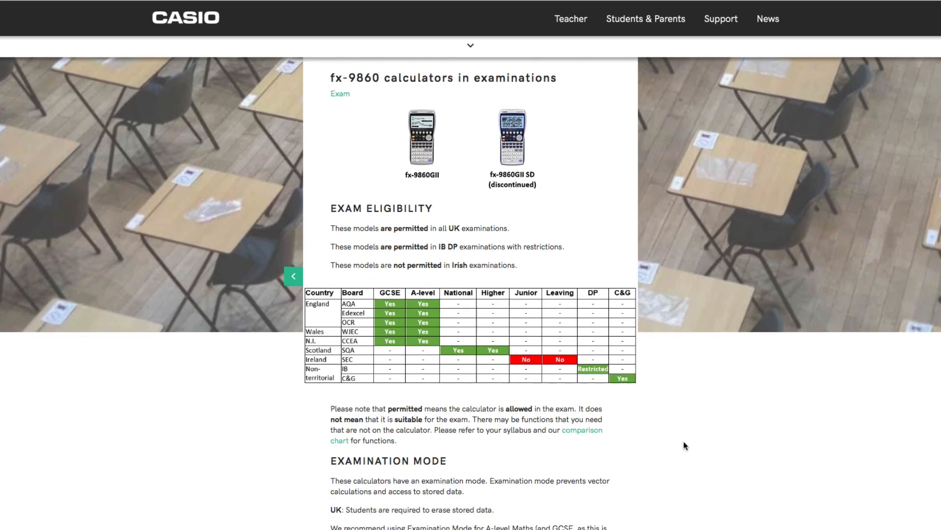
scroll(down, 3)
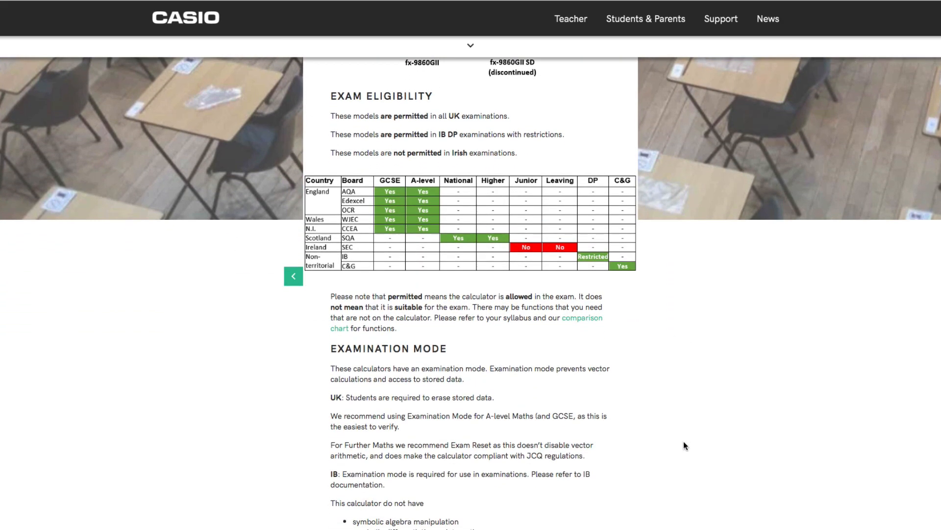
scroll(down, 3)
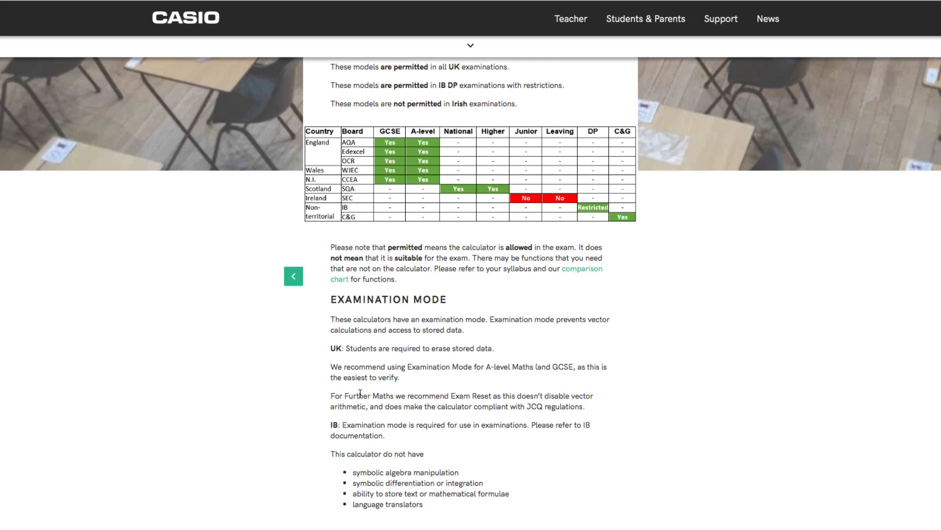
mouse_move(661, 387)
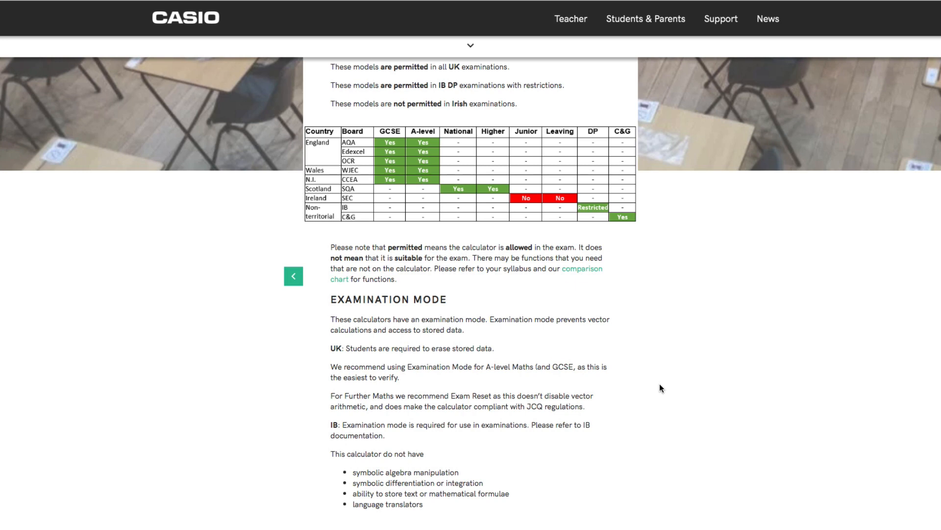
scroll(down, 3)
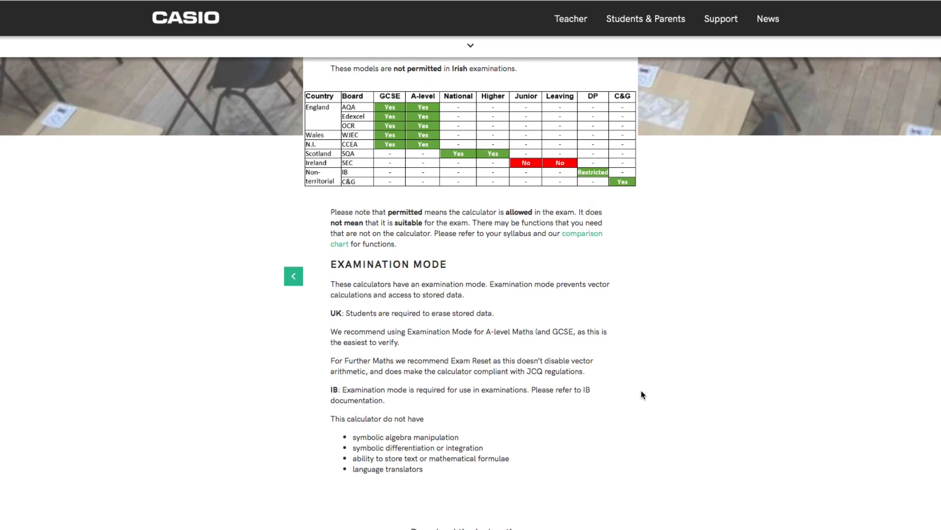
scroll(down, 3)
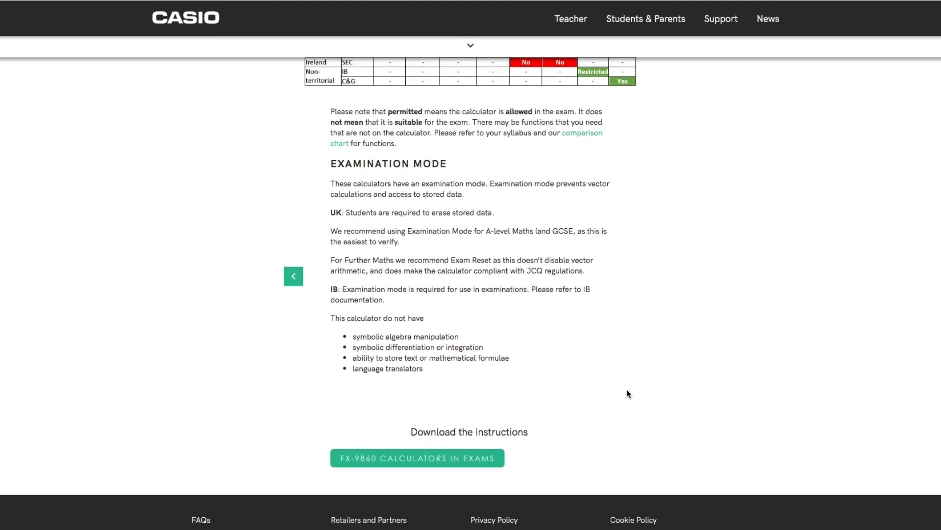
scroll(up, 3)
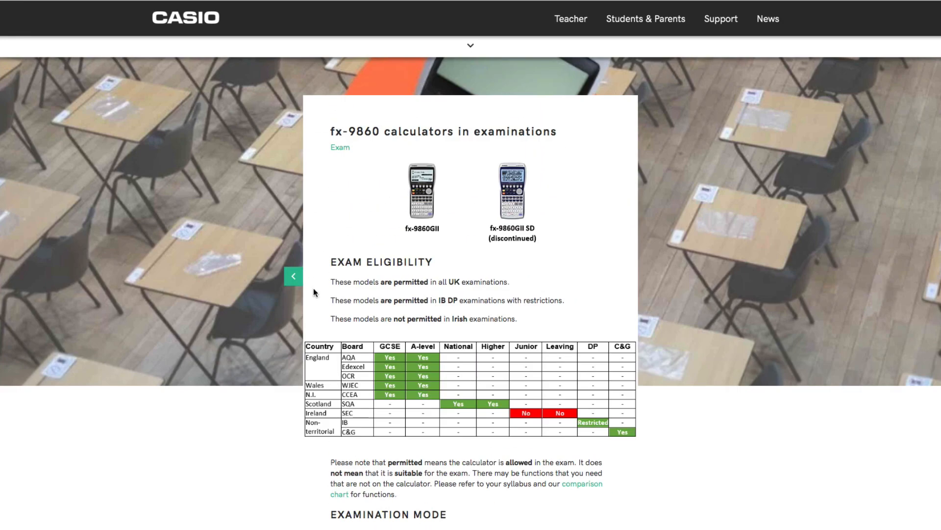